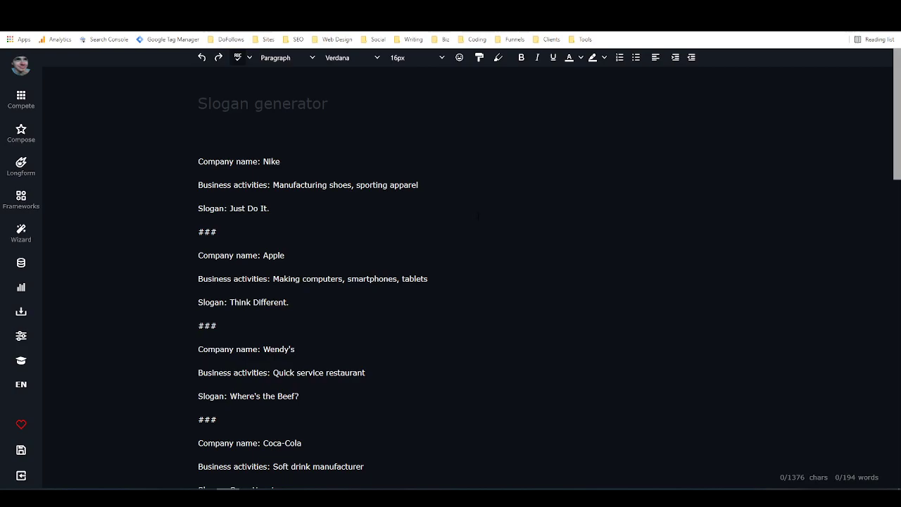
pyautogui.moveTo(610, 222)
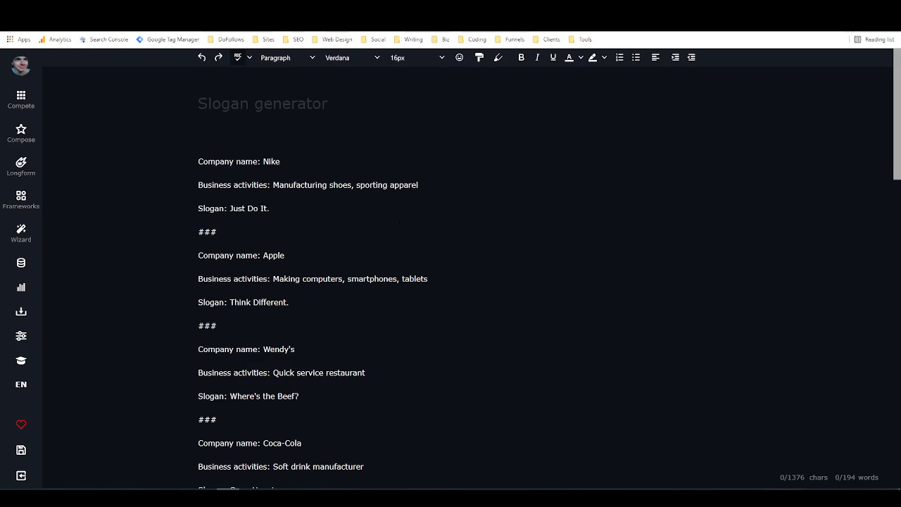
pyautogui.moveTo(192, 226)
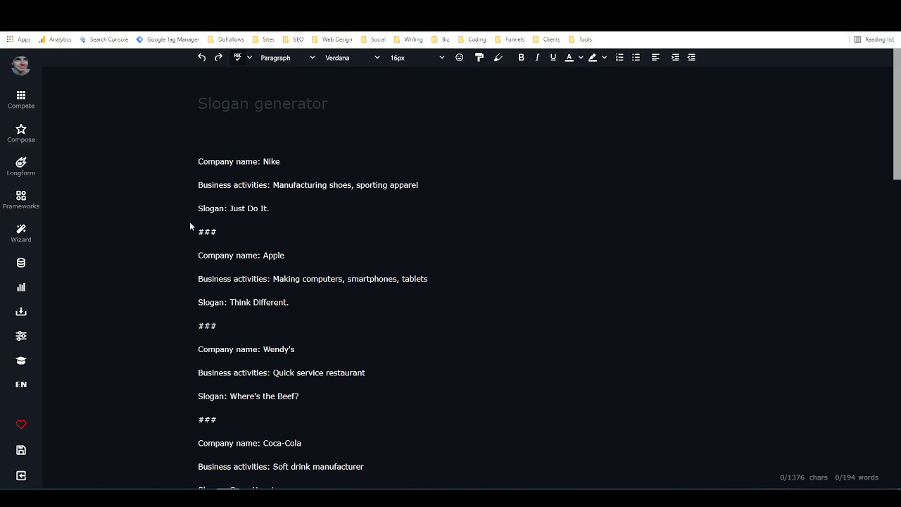
pyautogui.moveTo(175, 259)
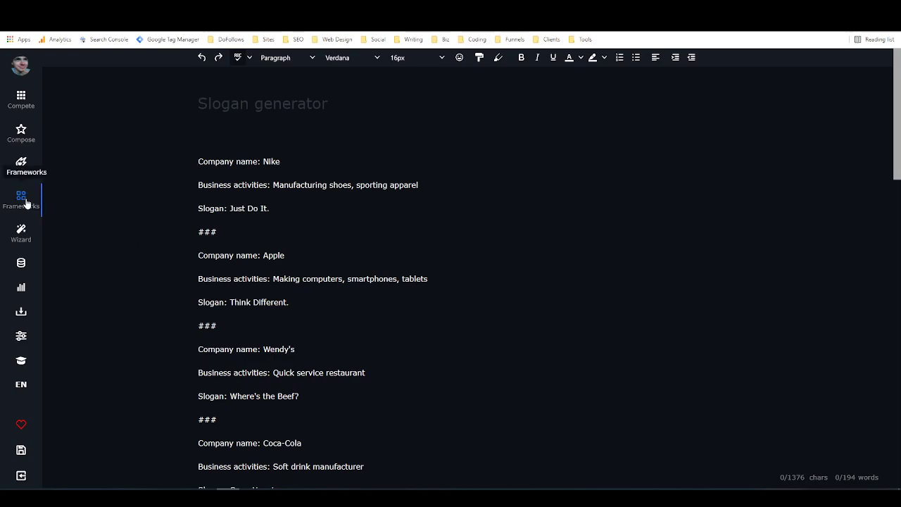
# - Show the frameworks library with the category set to All and scroll to Outline
pyautogui.click(21, 200)
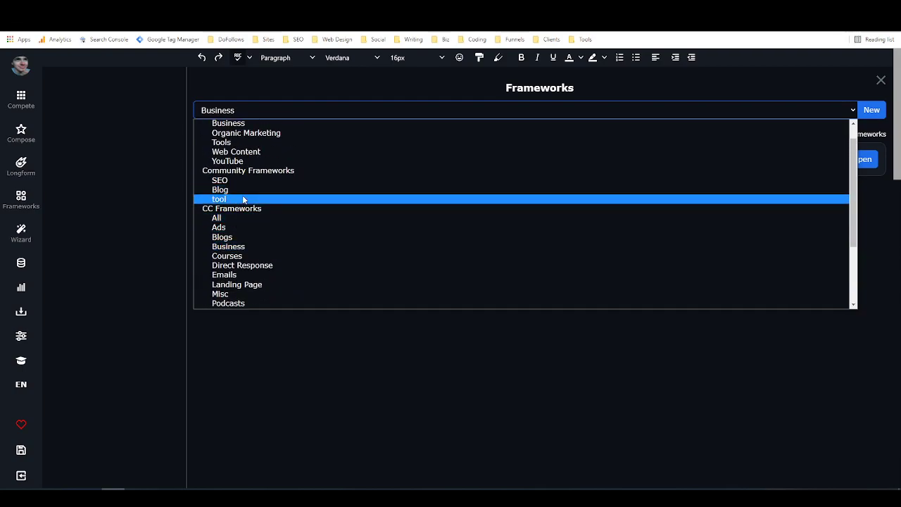
pyautogui.scroll(3)
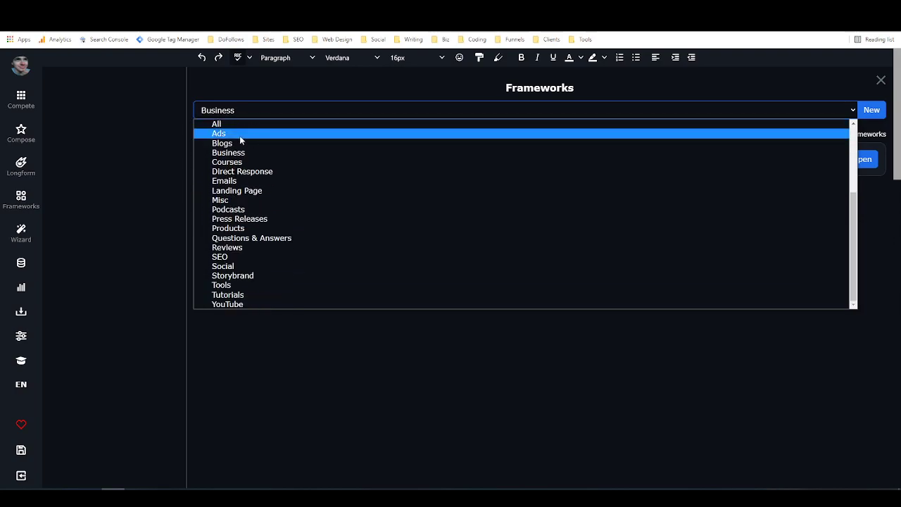
pyautogui.moveTo(241, 135)
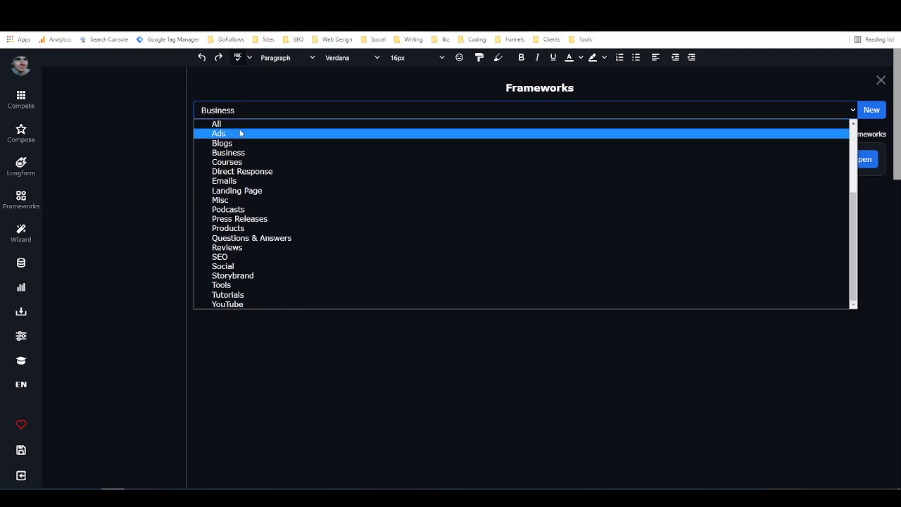
pyautogui.click(216, 124)
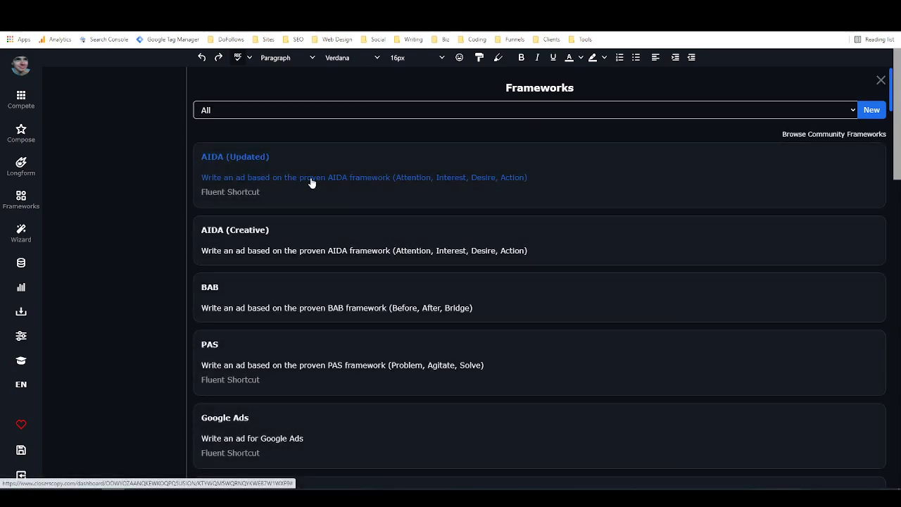
pyautogui.moveTo(262, 147)
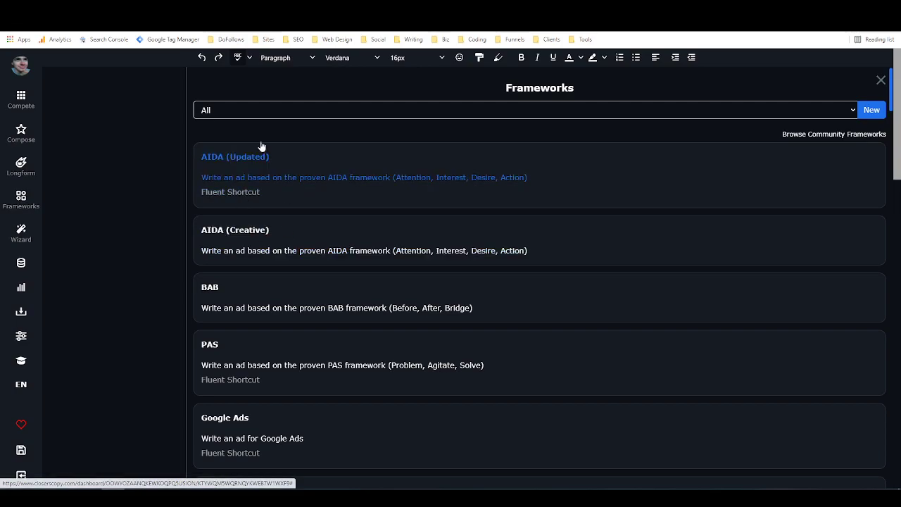
pyautogui.moveTo(223, 288)
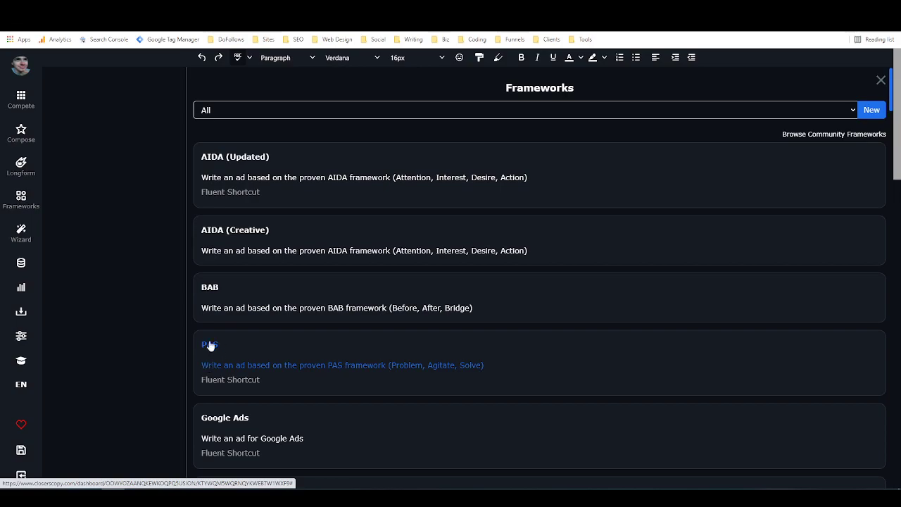
pyautogui.scroll(-3)
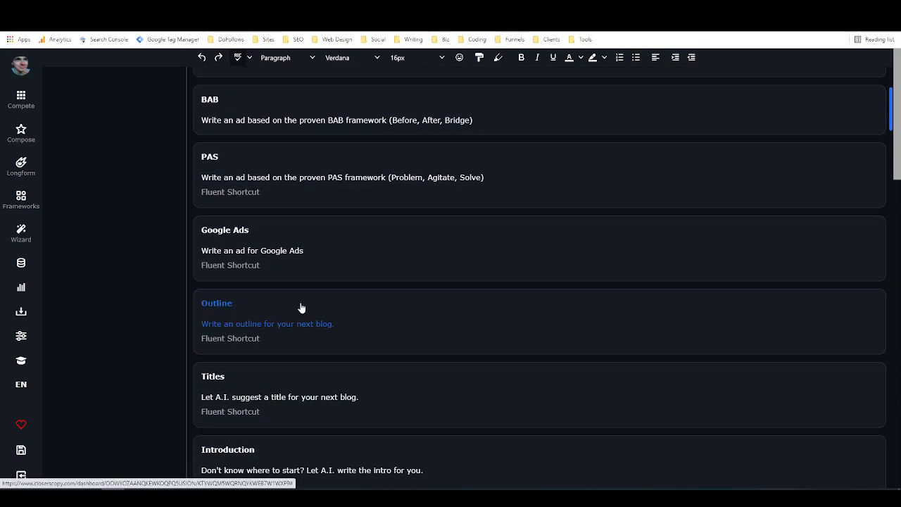
pyautogui.moveTo(223, 311)
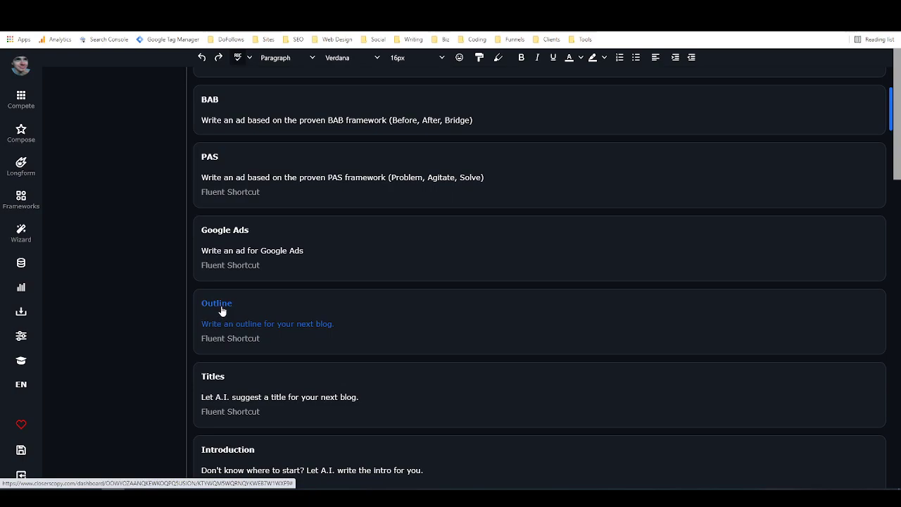
# - Enter the Outline topic 'how to cook a meal for your family'
pyautogui.click(217, 302)
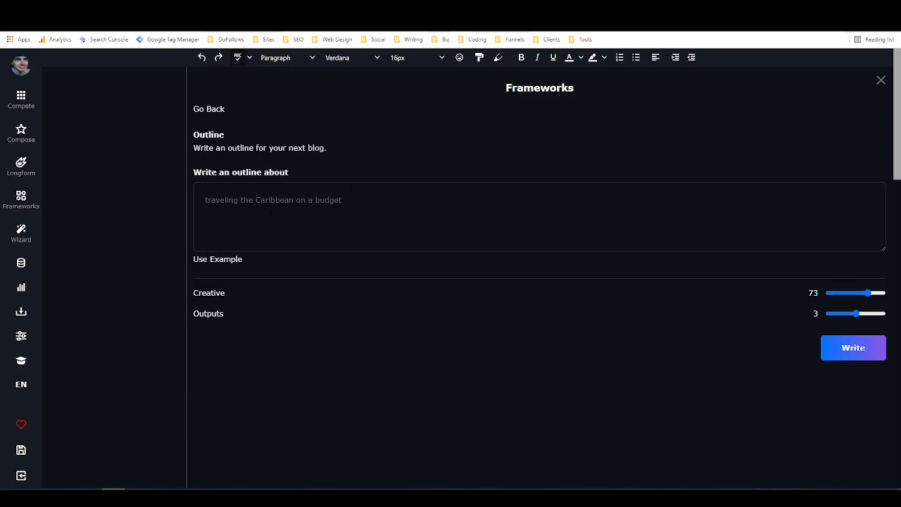
pyautogui.write('how')
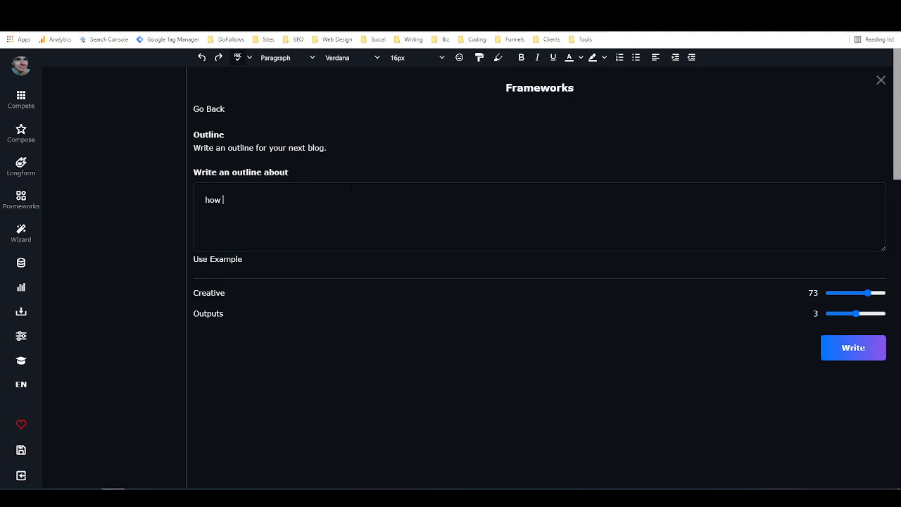
pyautogui.write('to')
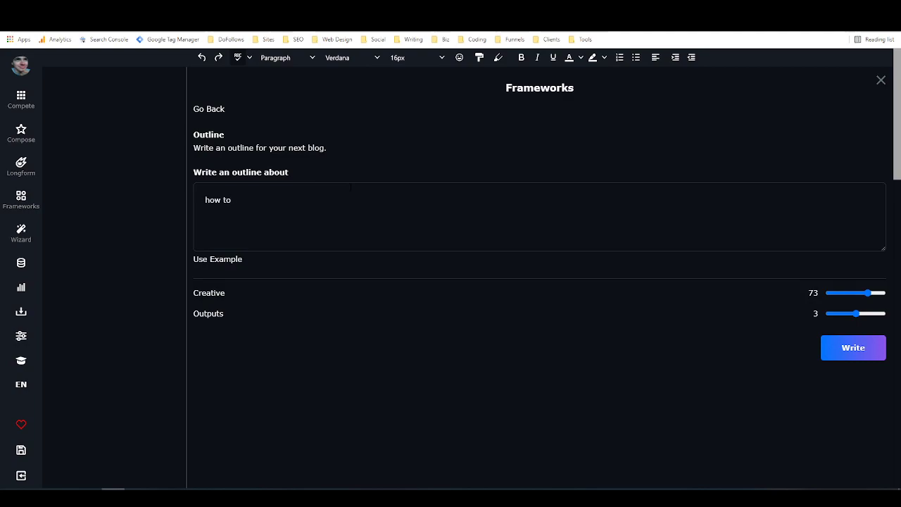
pyautogui.write('cook a meal')
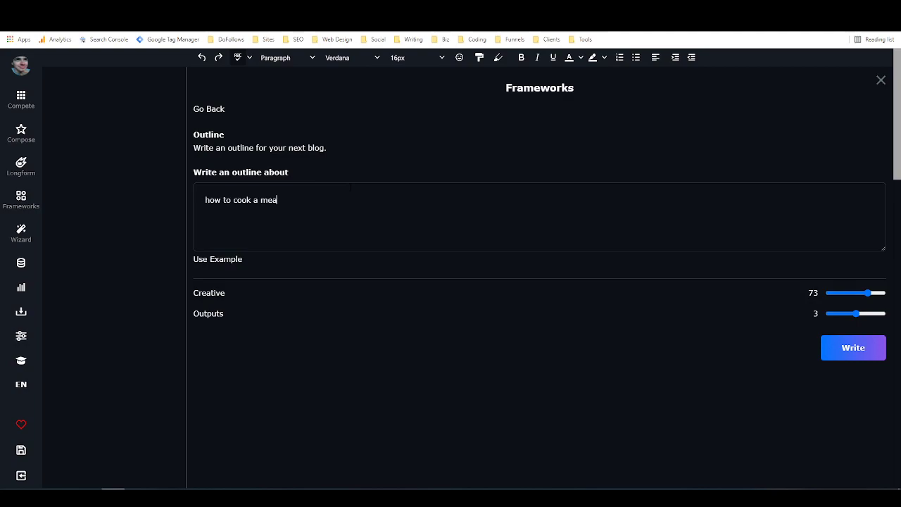
pyautogui.write('l f')
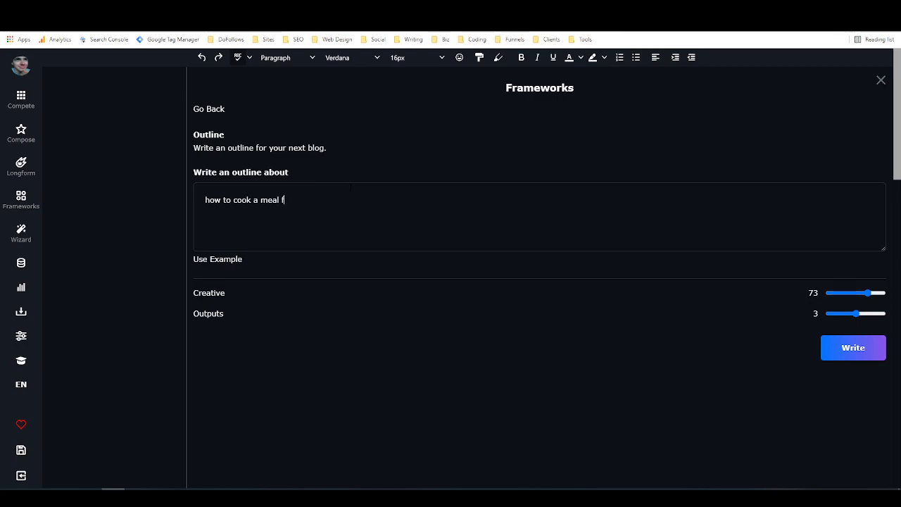
pyautogui.write('or your family')
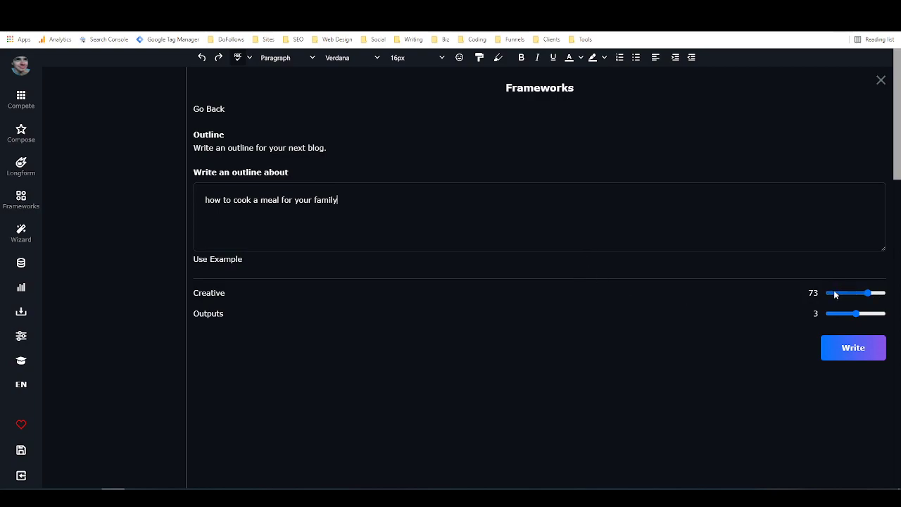
# - Settle the Creative slider at Strict 22 and start writing the outlines
pyautogui.moveTo(867, 293); pyautogui.dragTo(836, 293)
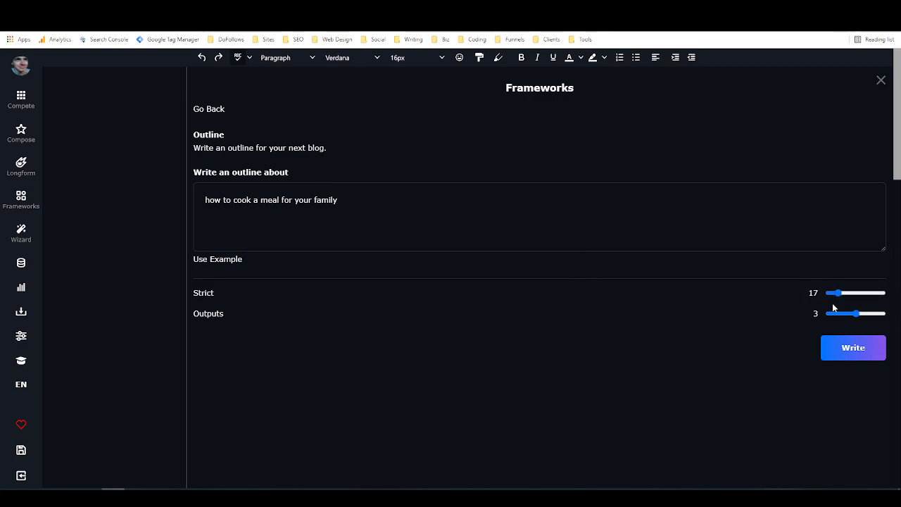
pyautogui.moveTo(836, 293); pyautogui.dragTo(884, 292)
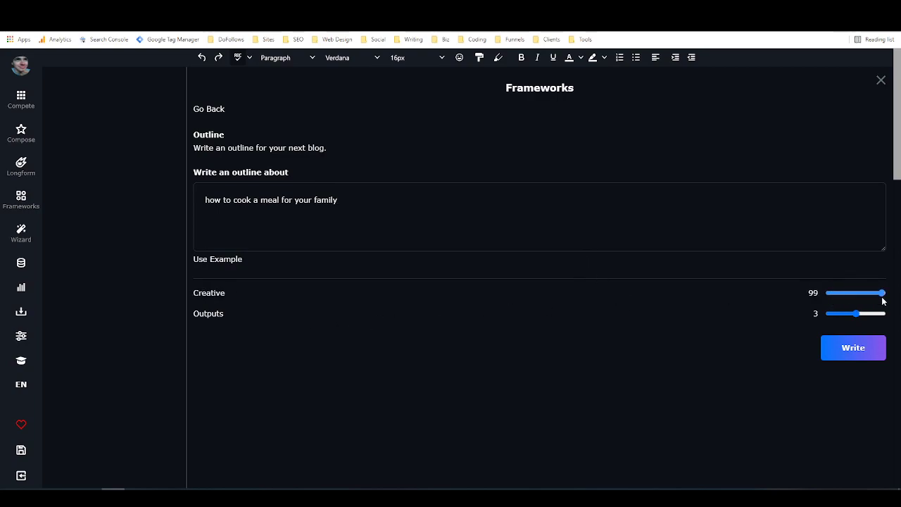
pyautogui.moveTo(885, 292); pyautogui.dragTo(836, 291)
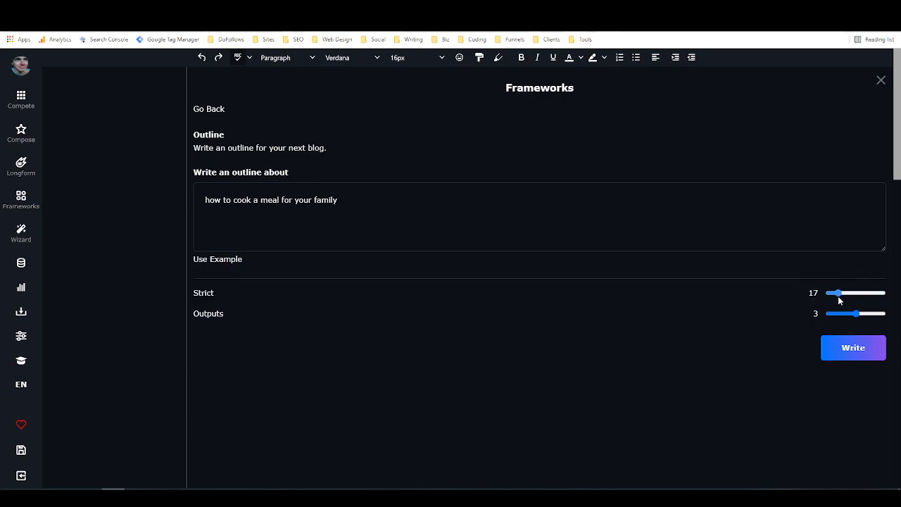
pyautogui.moveTo(836, 292); pyautogui.dragTo(841, 293)
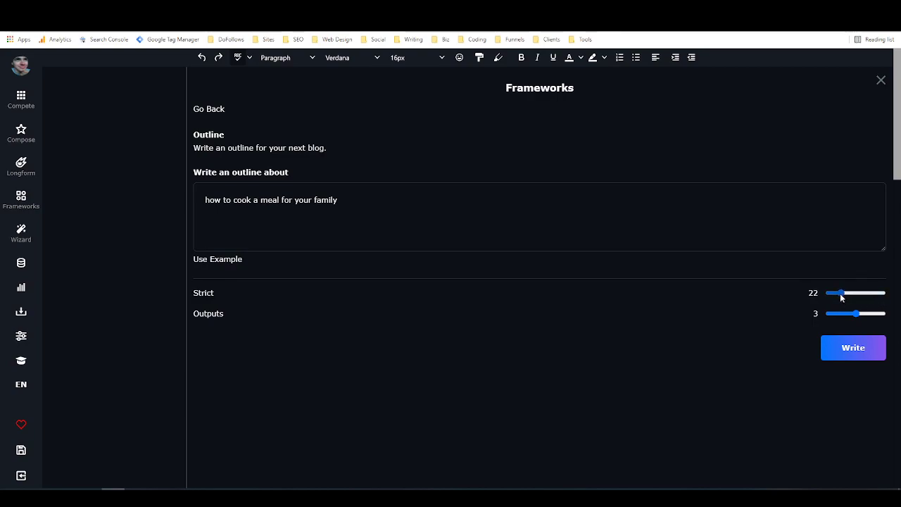
pyautogui.moveTo(147, 324)
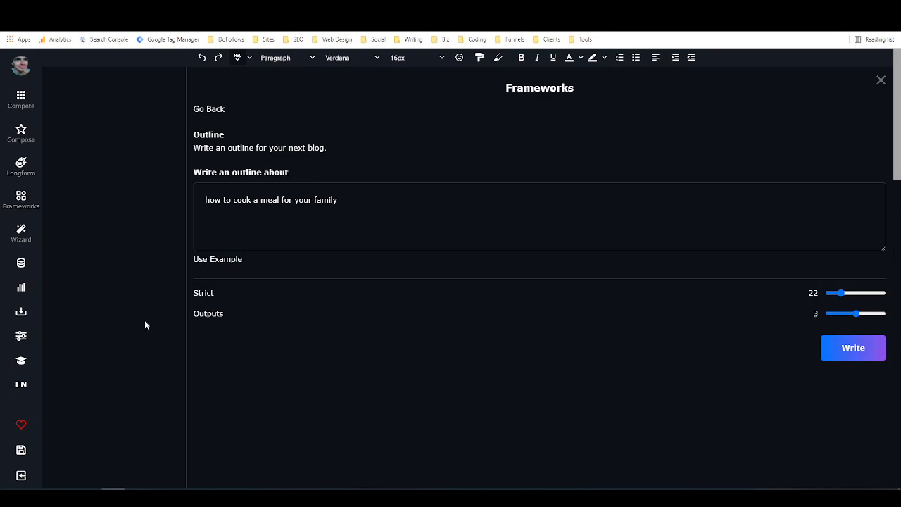
pyautogui.moveTo(855, 313); pyautogui.dragTo(884, 312)
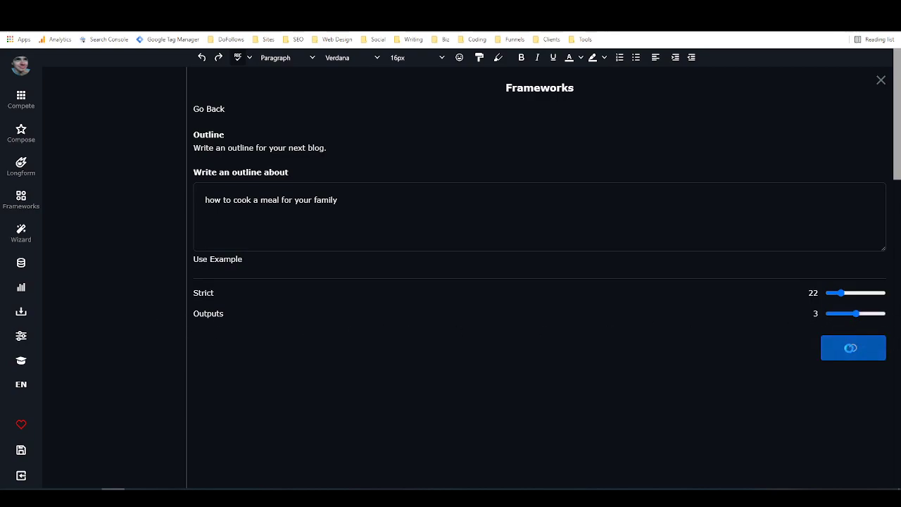
pyautogui.click(853, 346)
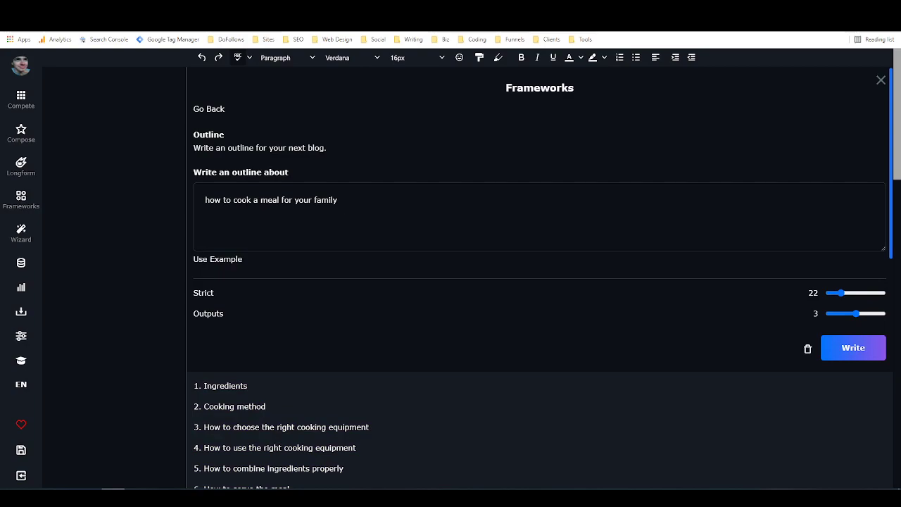
pyautogui.scroll(-3)
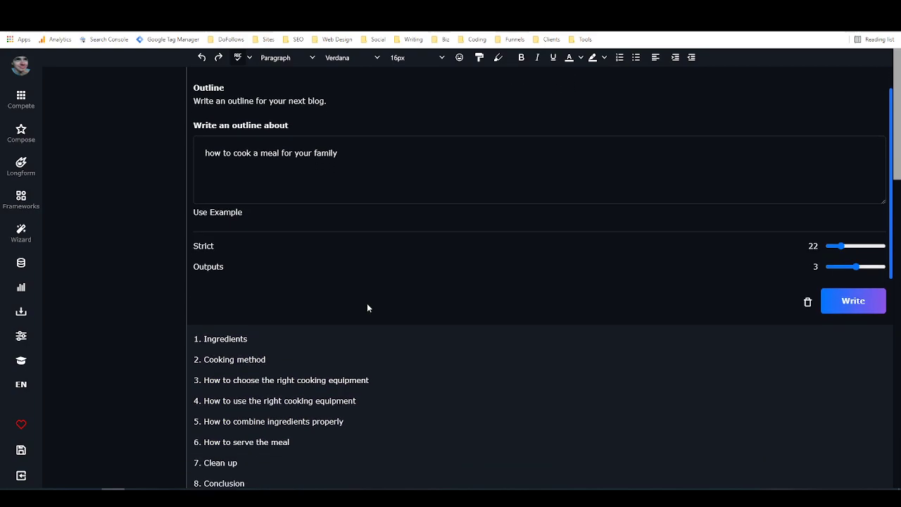
pyautogui.scroll(-3)
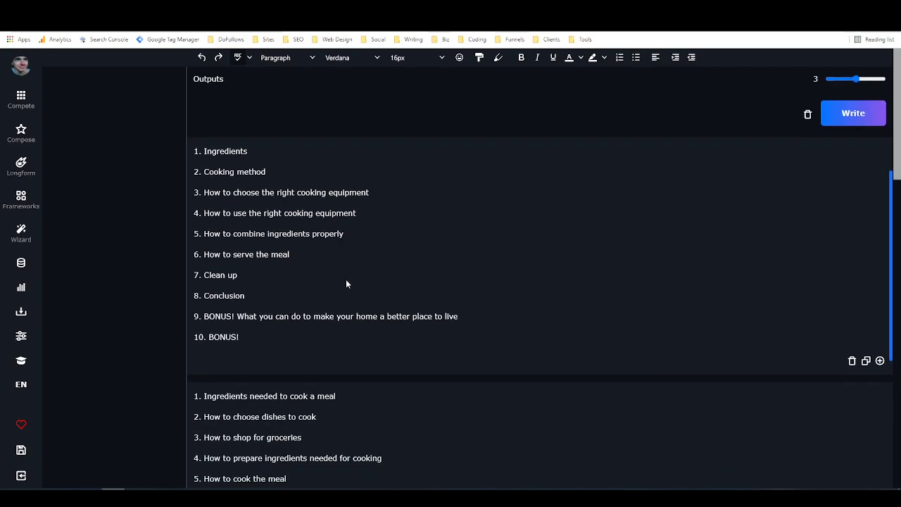
pyautogui.scroll(-3)
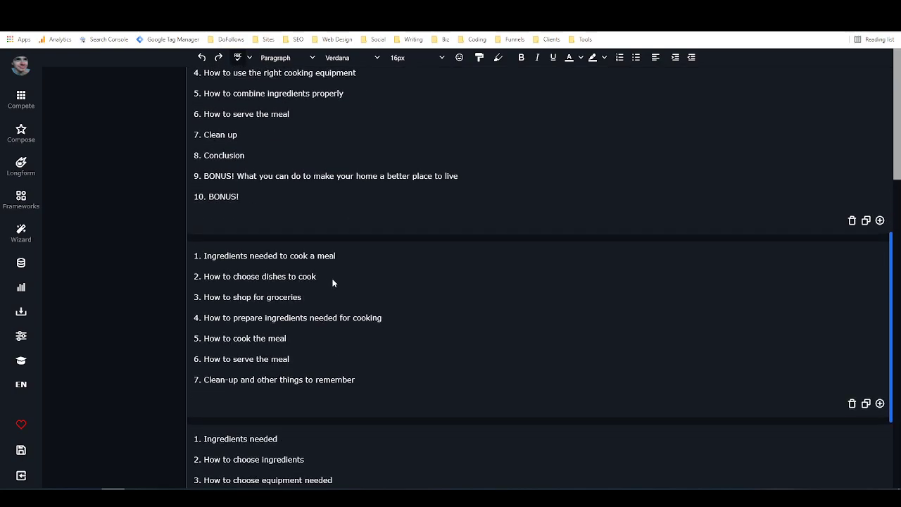
pyautogui.scroll(-3)
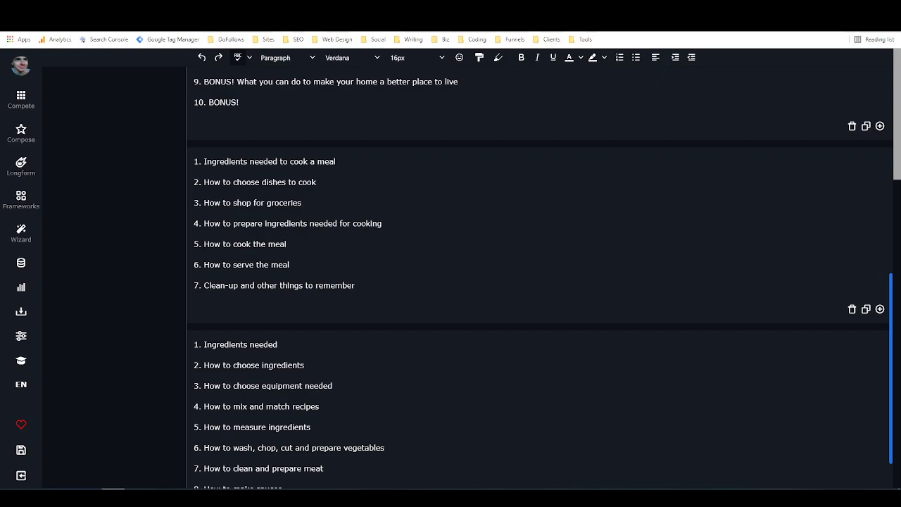
pyautogui.moveTo(363, 285)
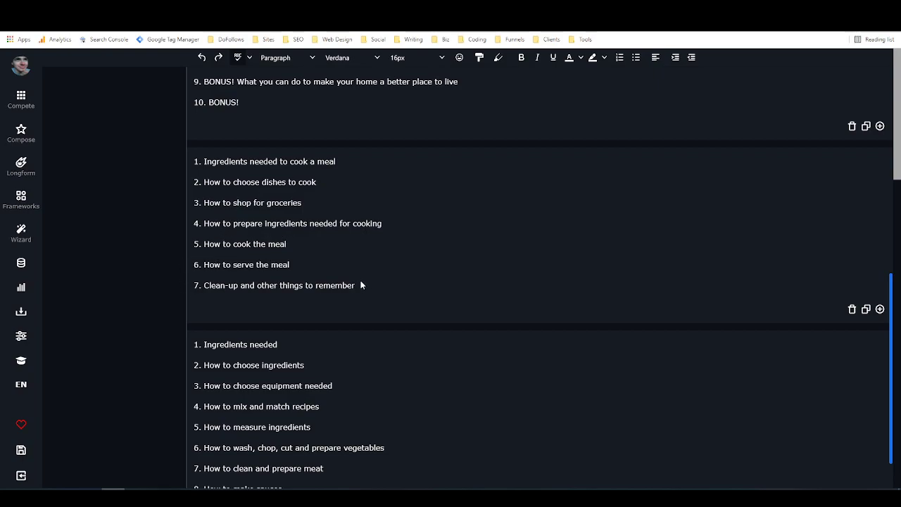
pyautogui.moveTo(355, 256)
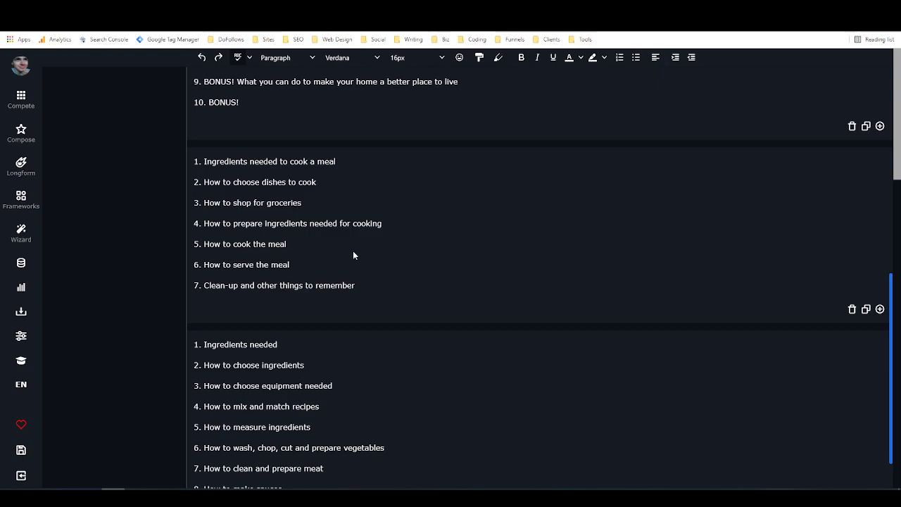
pyautogui.scroll(3)
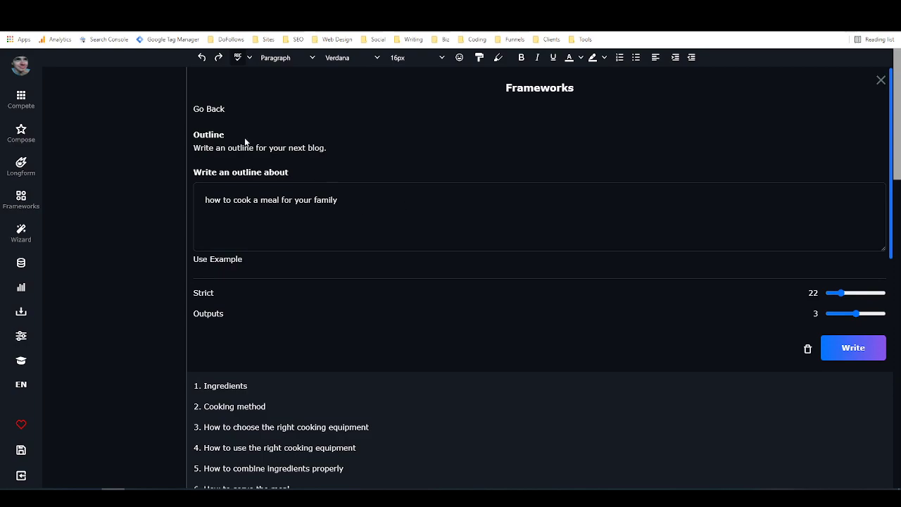
# - Go back to the frameworks list and briefly browse the Community Frameworks dialog
pyautogui.click(208, 108)
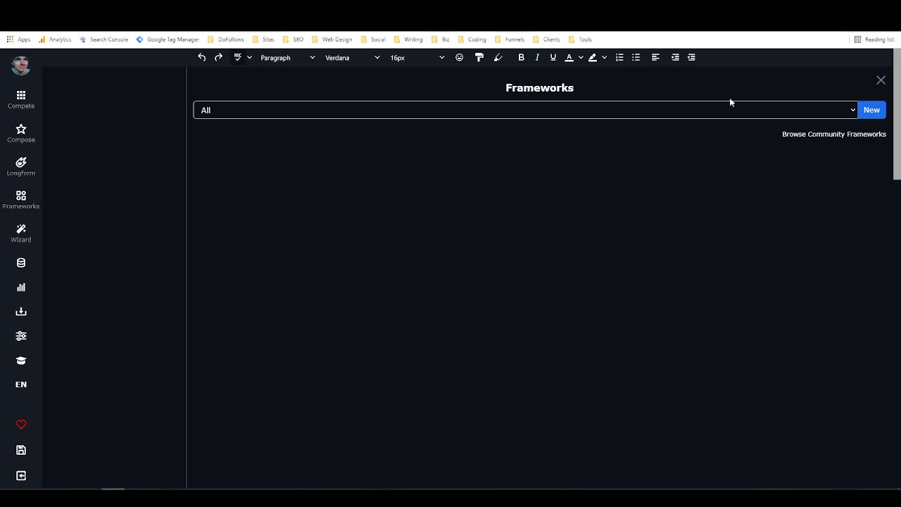
pyautogui.click(524, 109)
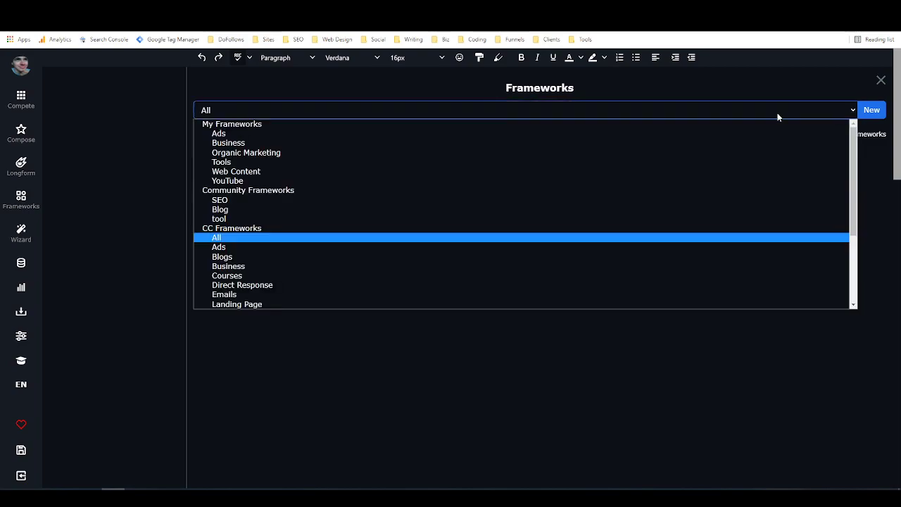
pyautogui.scroll(-3)
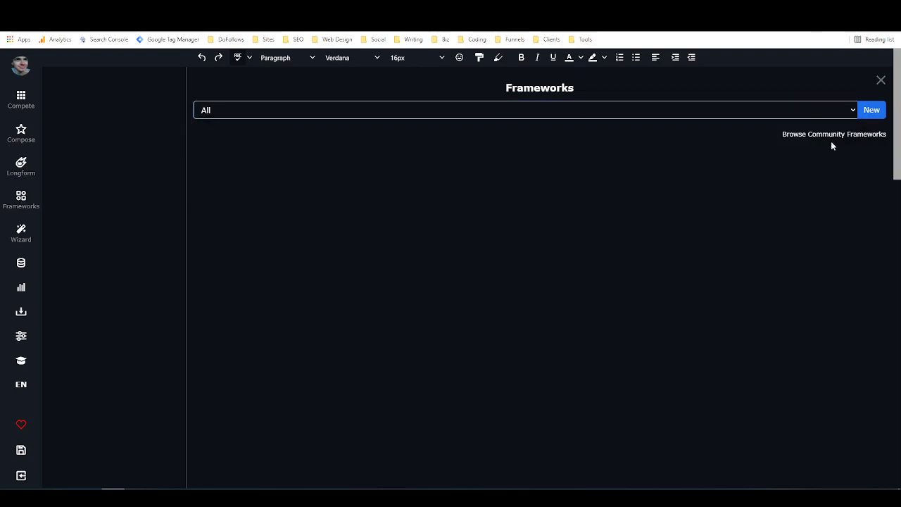
pyautogui.click(833, 134)
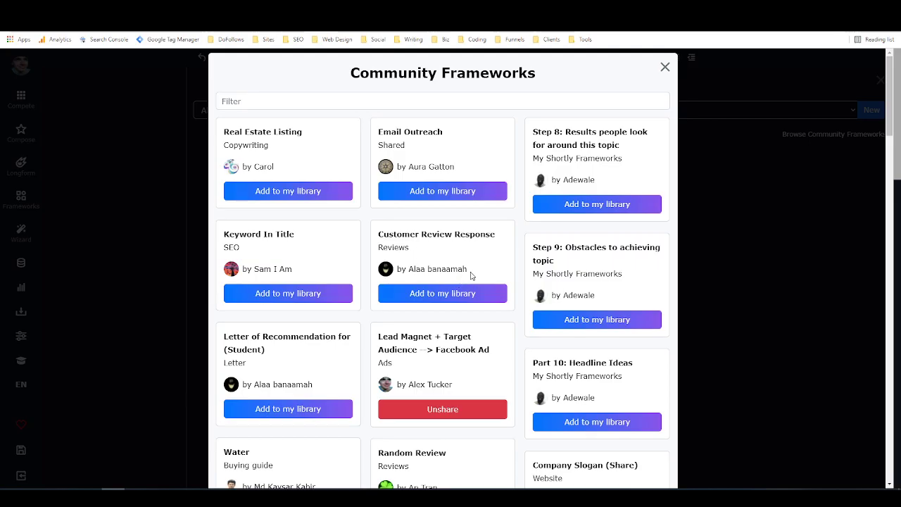
pyautogui.scroll(-3)
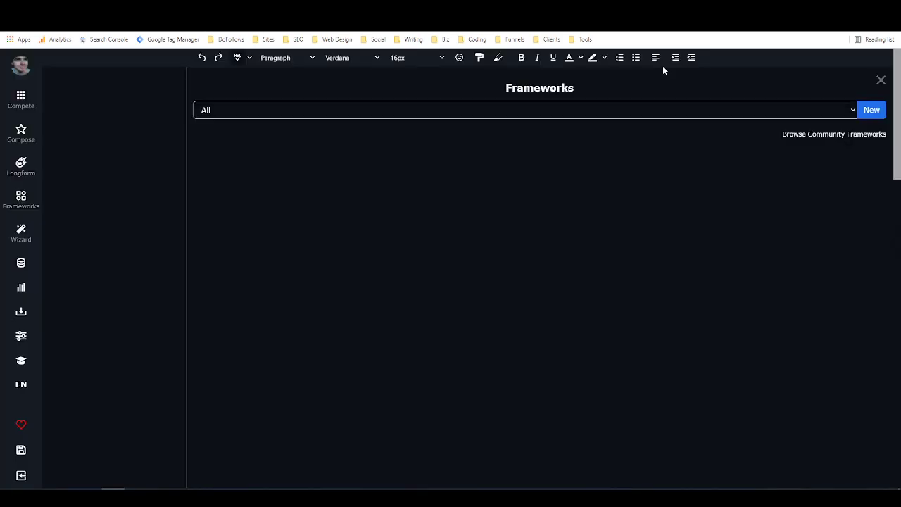
pyautogui.moveTo(453, 205)
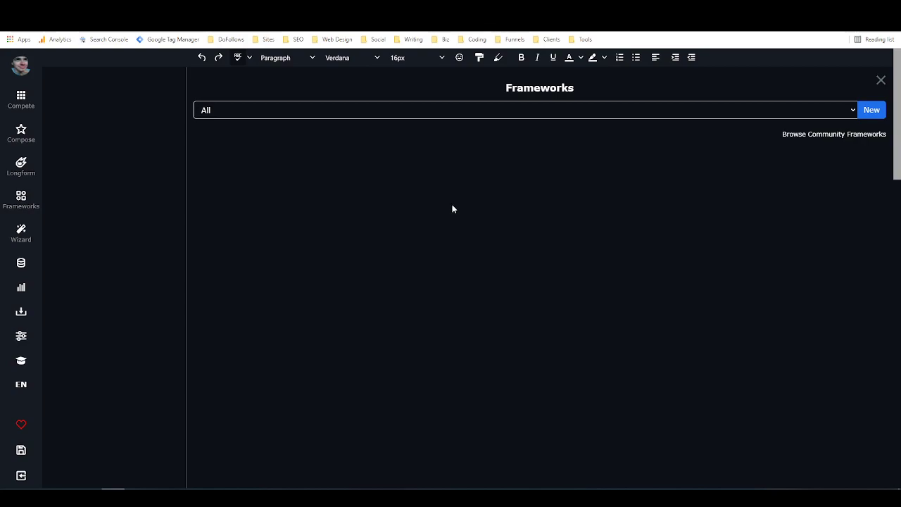
pyautogui.moveTo(479, 219)
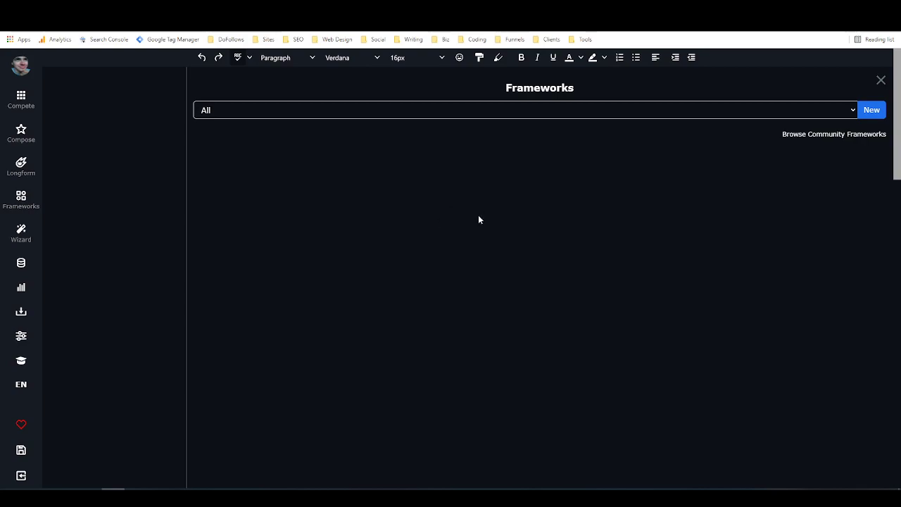
pyautogui.moveTo(468, 222)
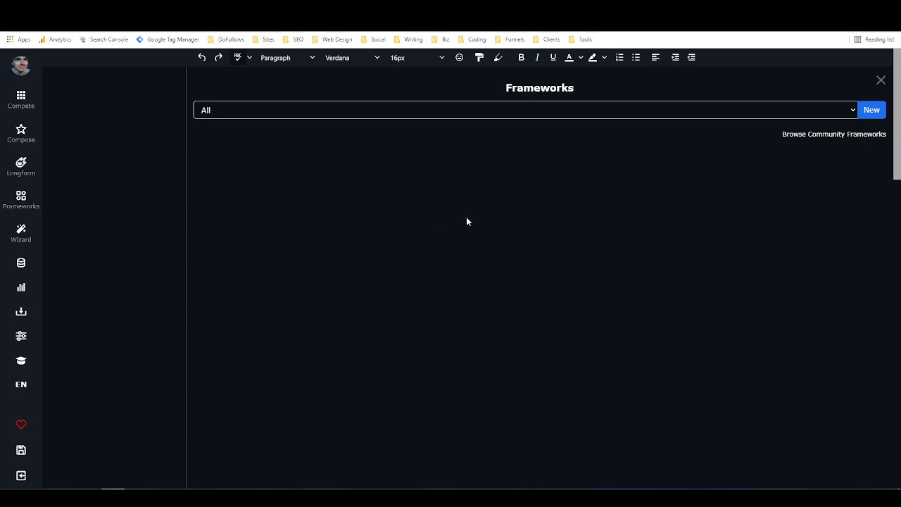
pyautogui.moveTo(298, 224)
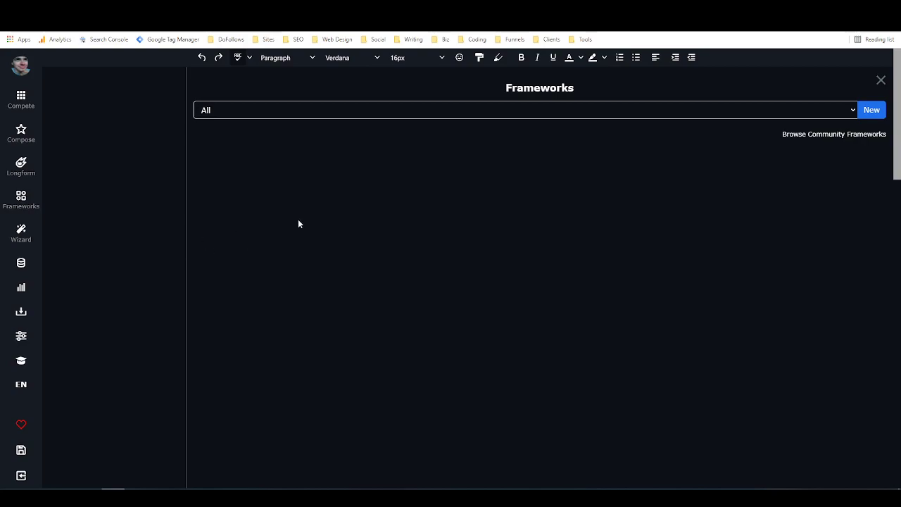
pyautogui.moveTo(265, 205)
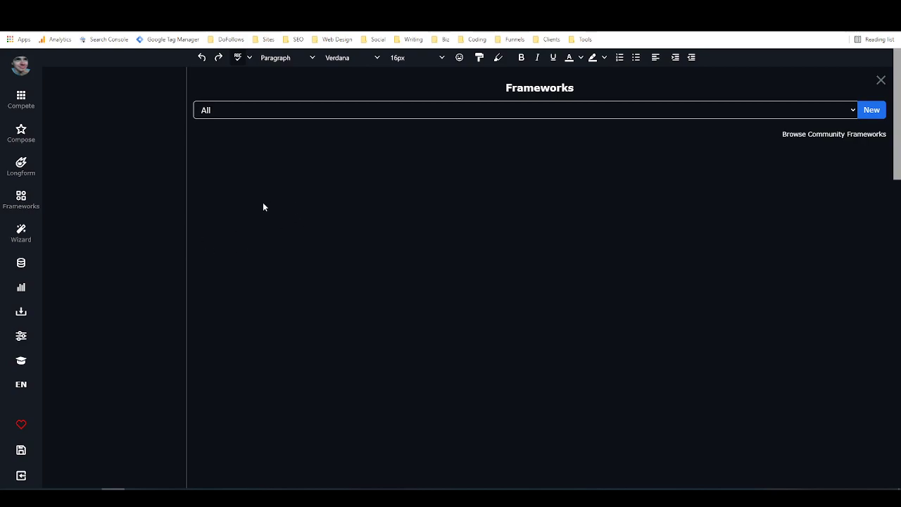
pyautogui.moveTo(185, 202)
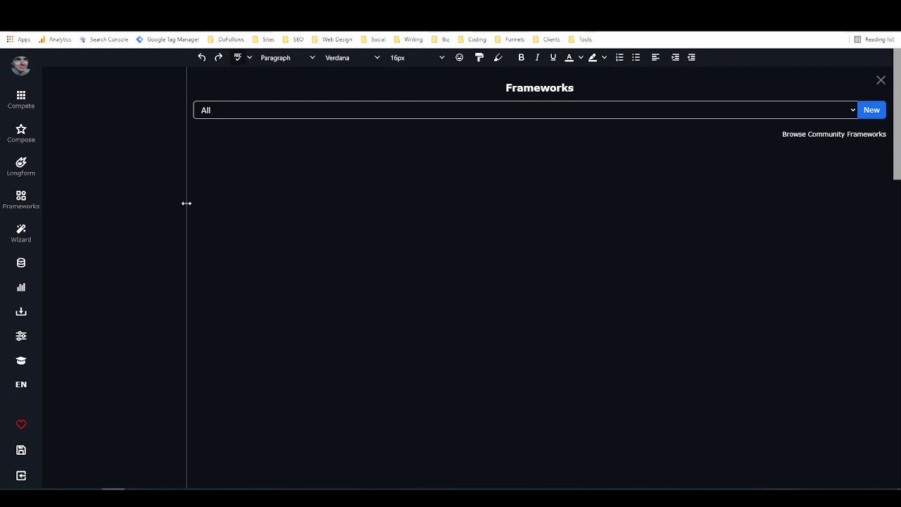
# - Reveal the Slogan generator document and reopen the community Outline framework for blogs
pyautogui.moveTo(186, 202); pyautogui.dragTo(622, 172)
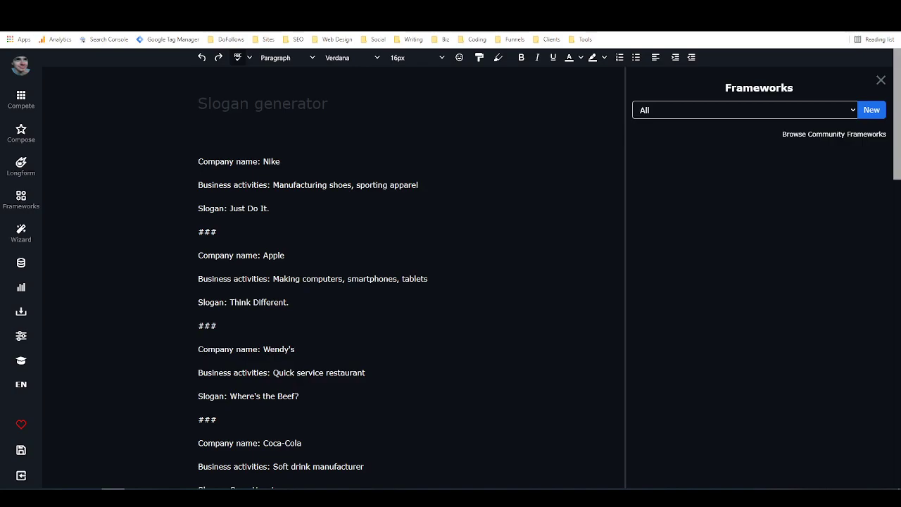
pyautogui.moveTo(686, 127)
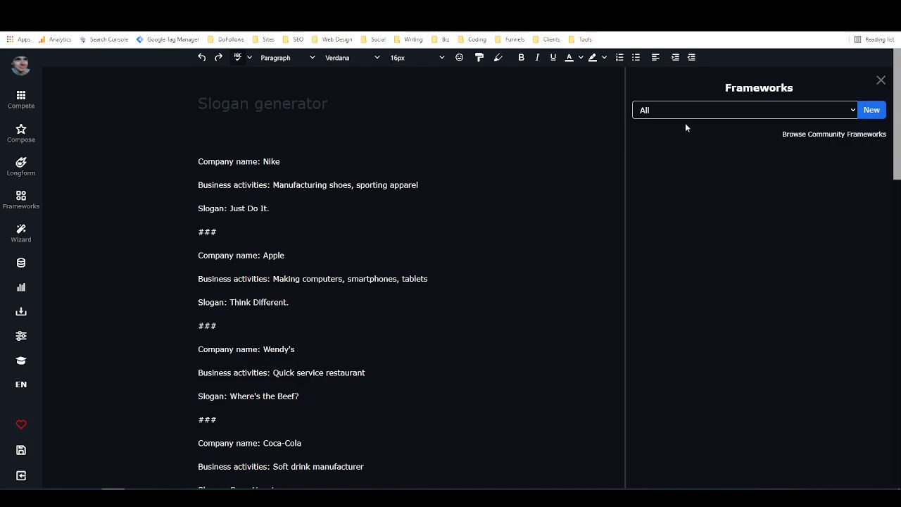
pyautogui.click(743, 110)
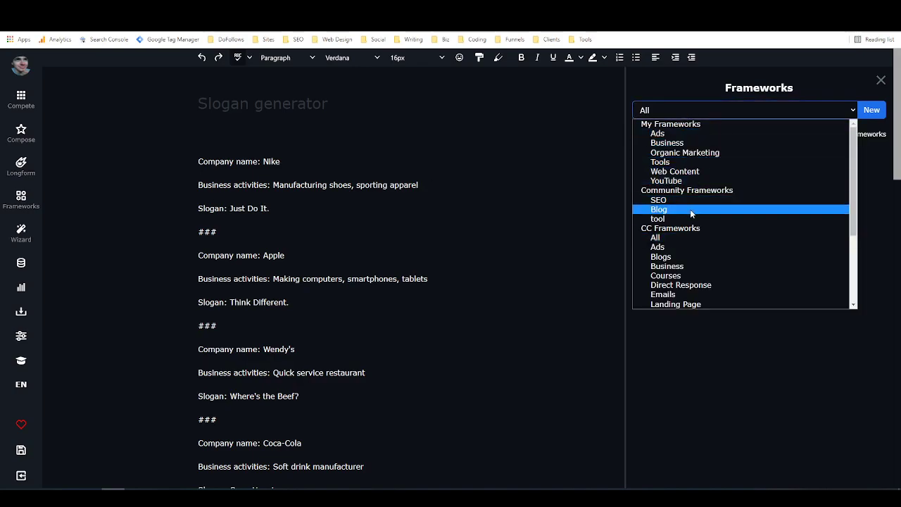
pyautogui.click(660, 256)
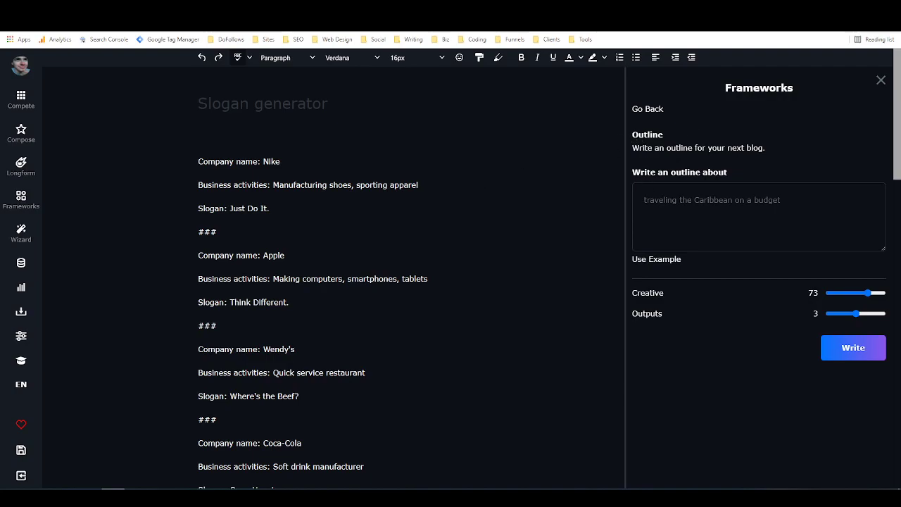
pyautogui.moveTo(673, 183)
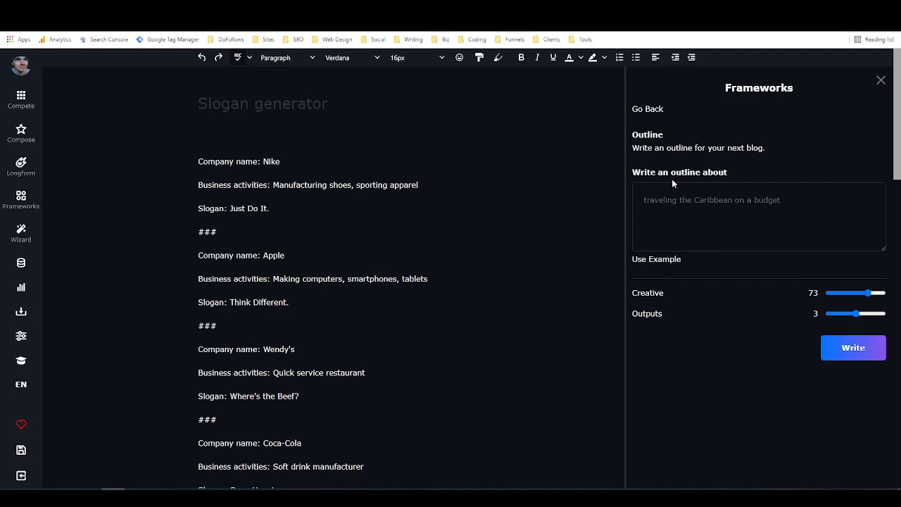
pyautogui.moveTo(664, 318)
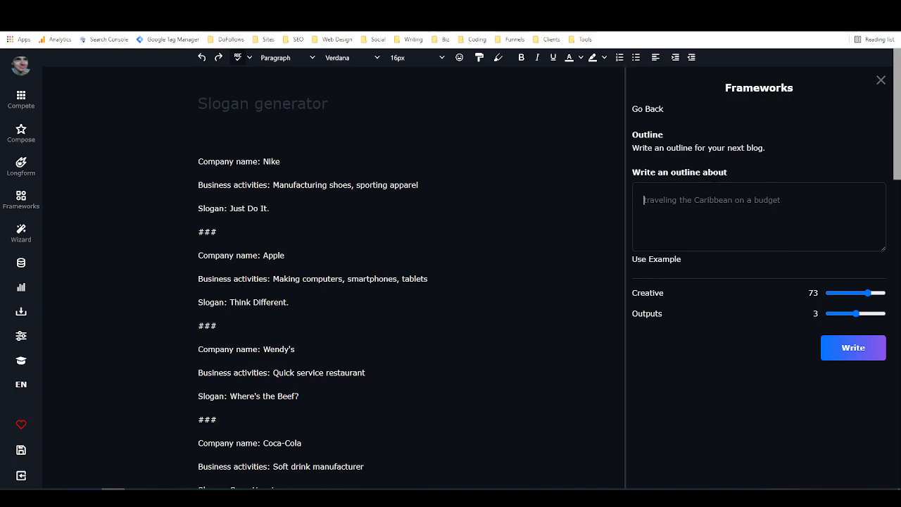
pyautogui.moveTo(442, 152)
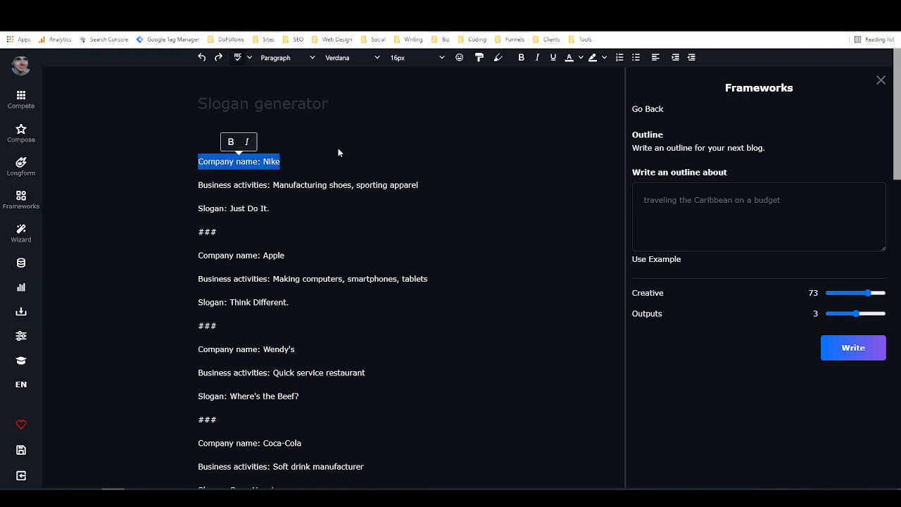
# - Examine the Nike example lines: company name, business activities, Just Do It slogan and ### separator
pyautogui.click(338, 152)
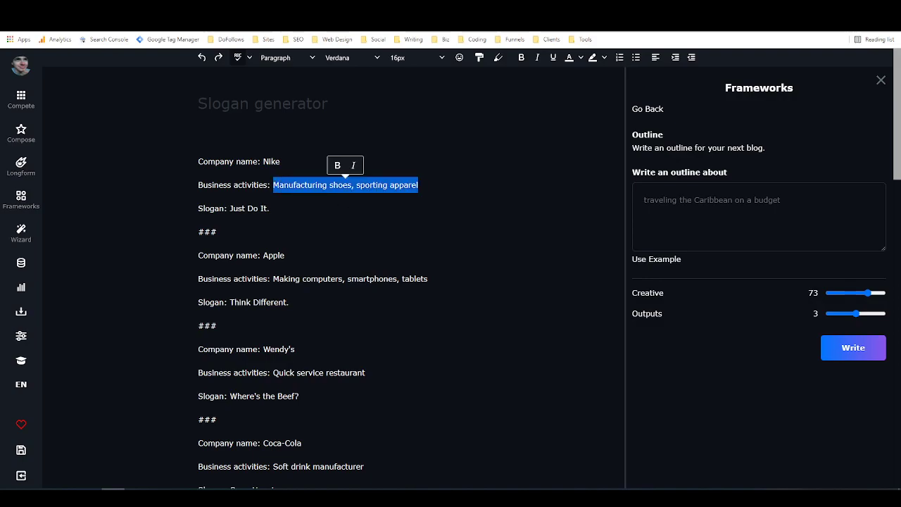
pyautogui.click(200, 211)
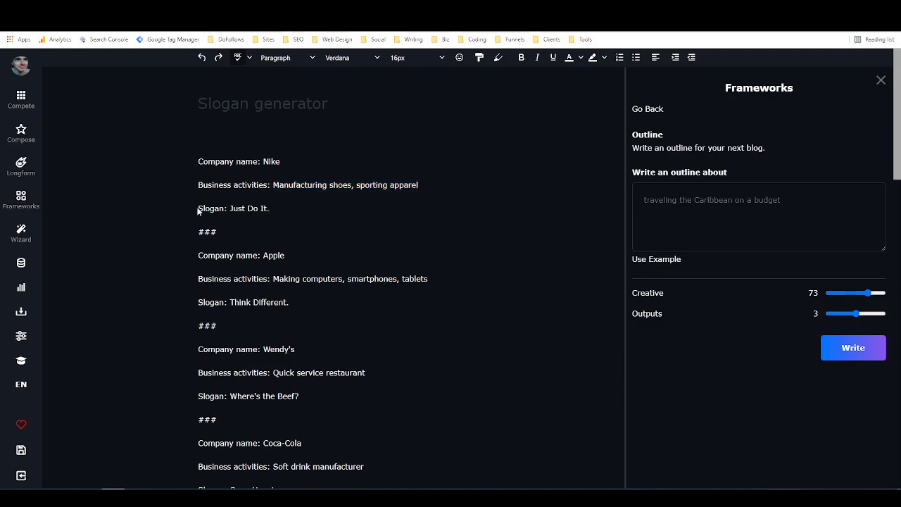
pyautogui.click(217, 231)
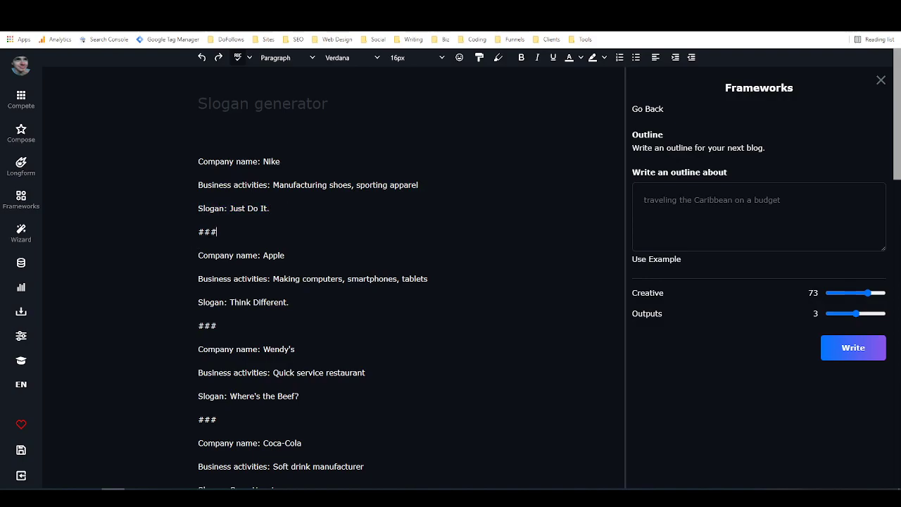
pyautogui.doubleClick(206, 233)
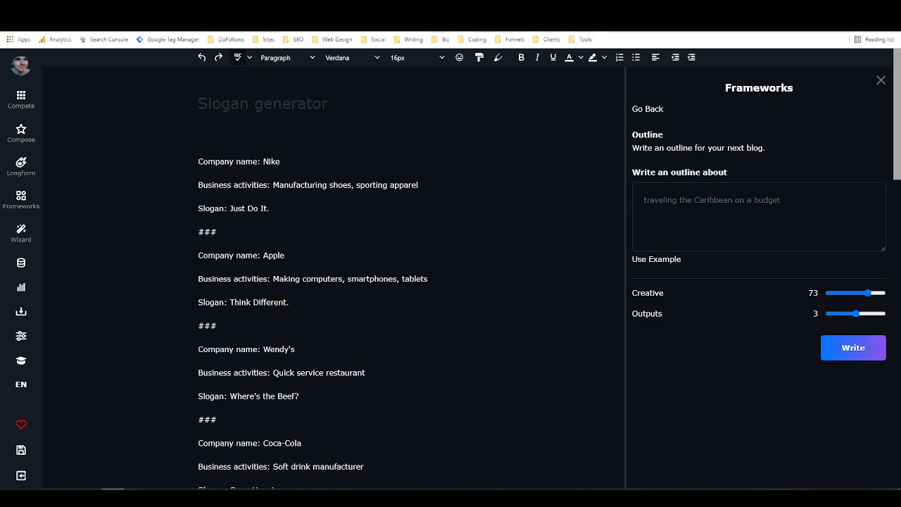
pyautogui.click(218, 231)
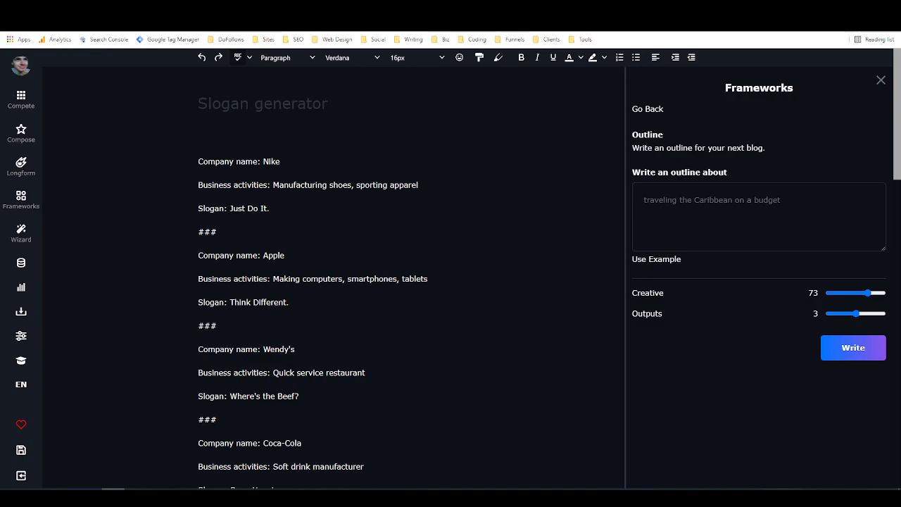
# - Add a 'Slogan:' label on a new line at the end of the prompt
pyautogui.scroll(-3)
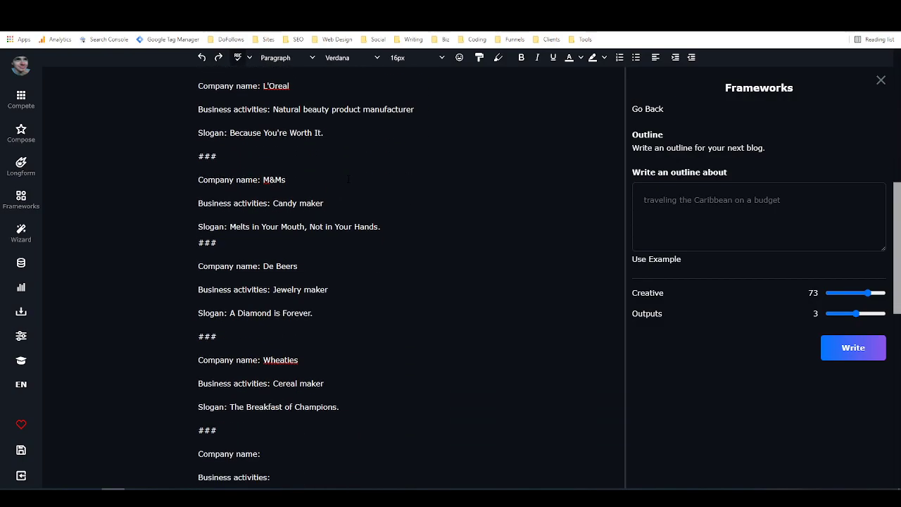
pyautogui.scroll(-3)
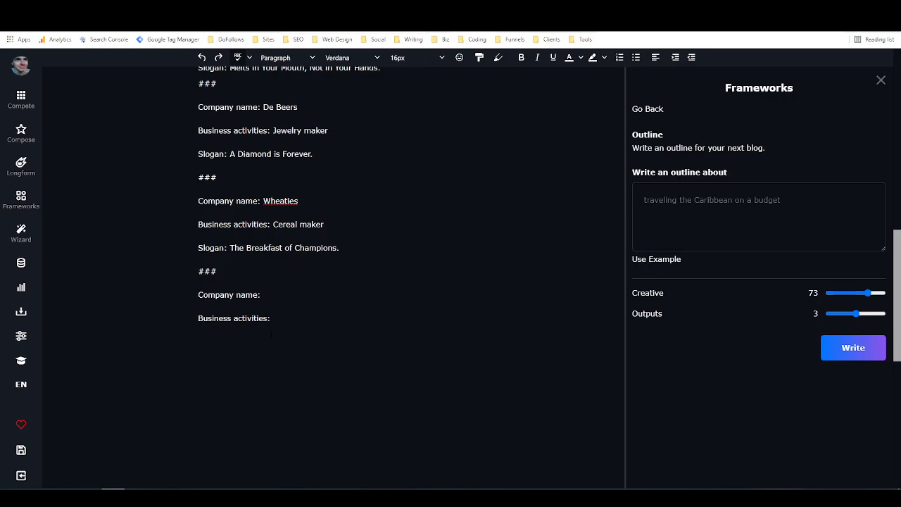
pyautogui.click(273, 318)
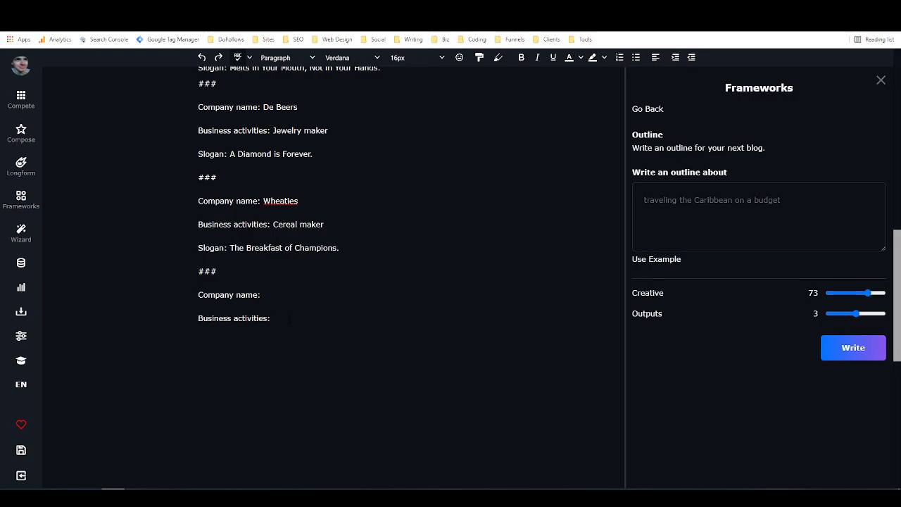
pyautogui.press('Enter')
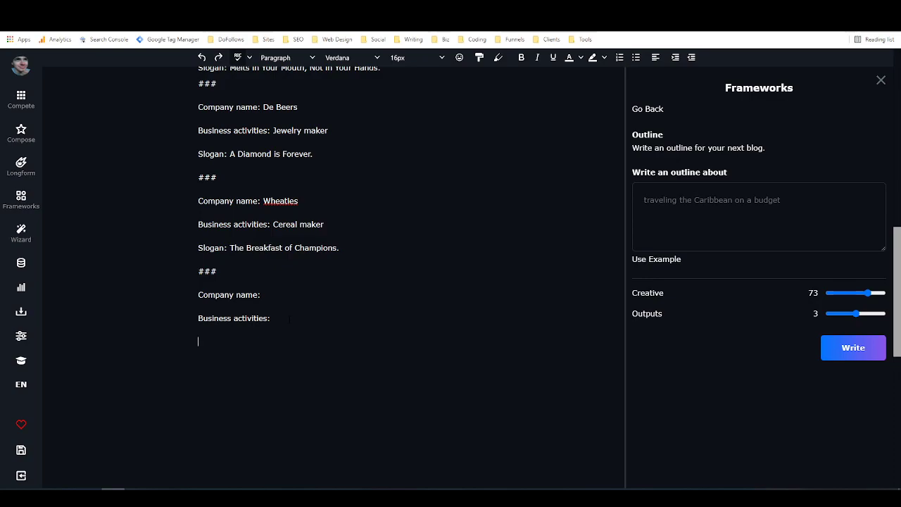
pyautogui.write('Slogan:')
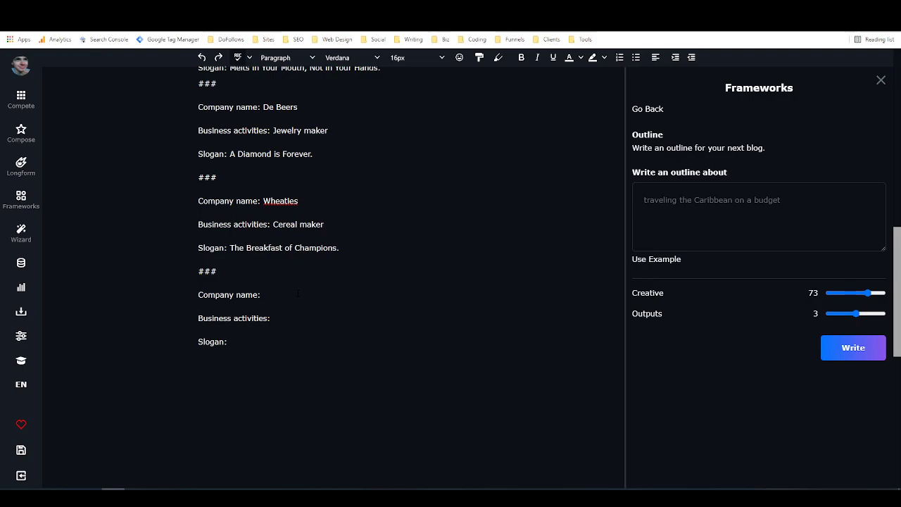
# - Fill the last entry with company LoverFighterWriter and business activities Copywriting
pyautogui.click(265, 295)
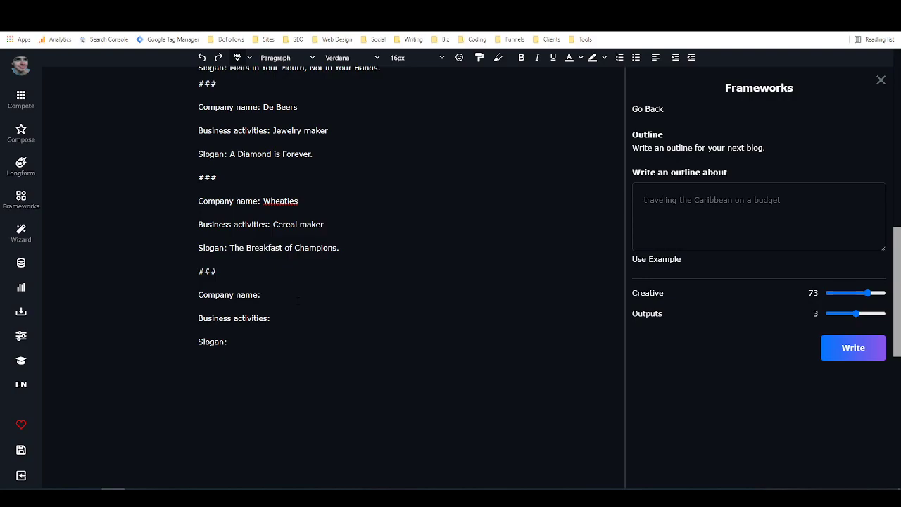
pyautogui.click(262, 294)
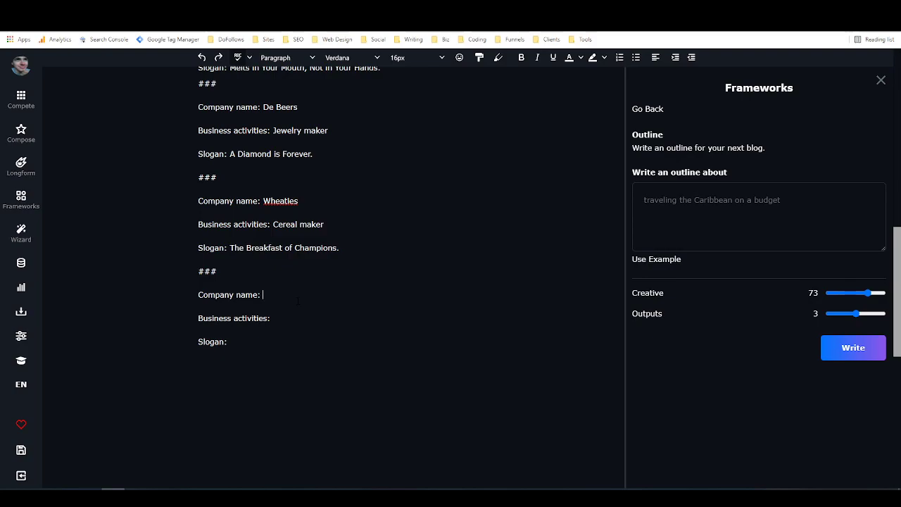
pyautogui.write('LoverFighter')
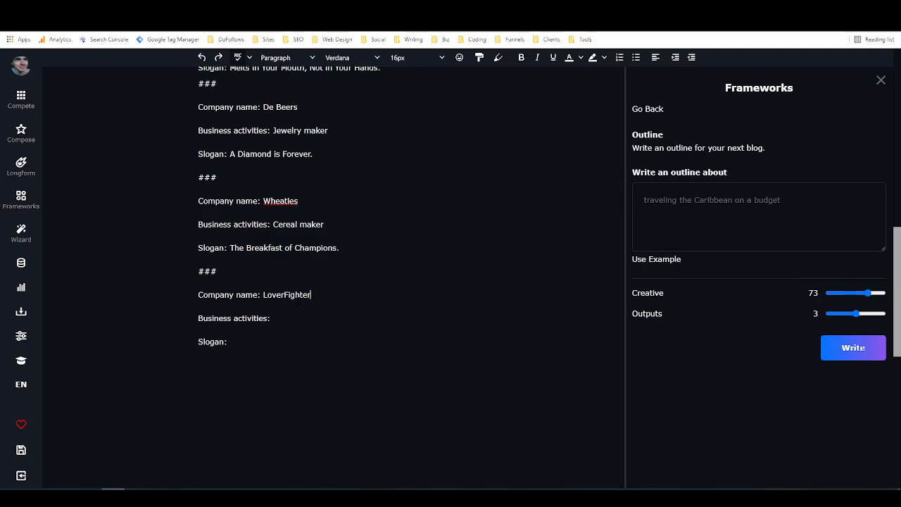
pyautogui.write('Writer')
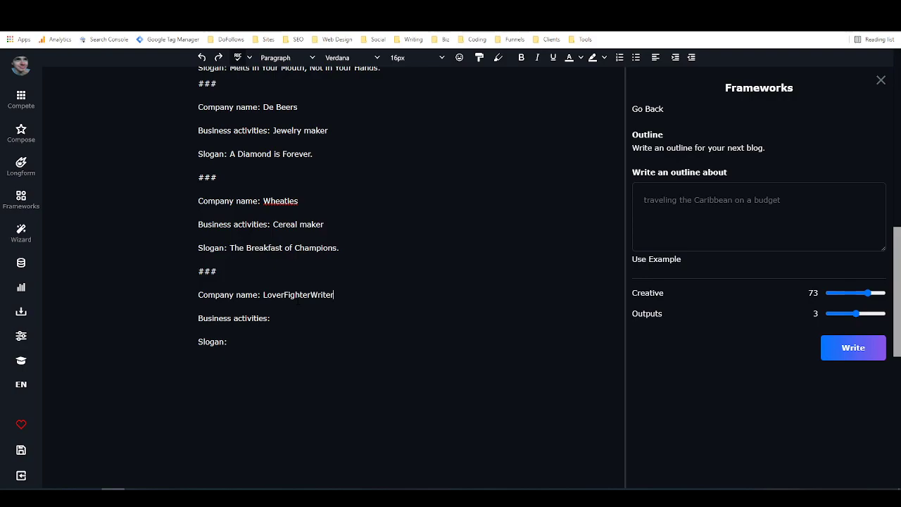
pyautogui.write('Co')
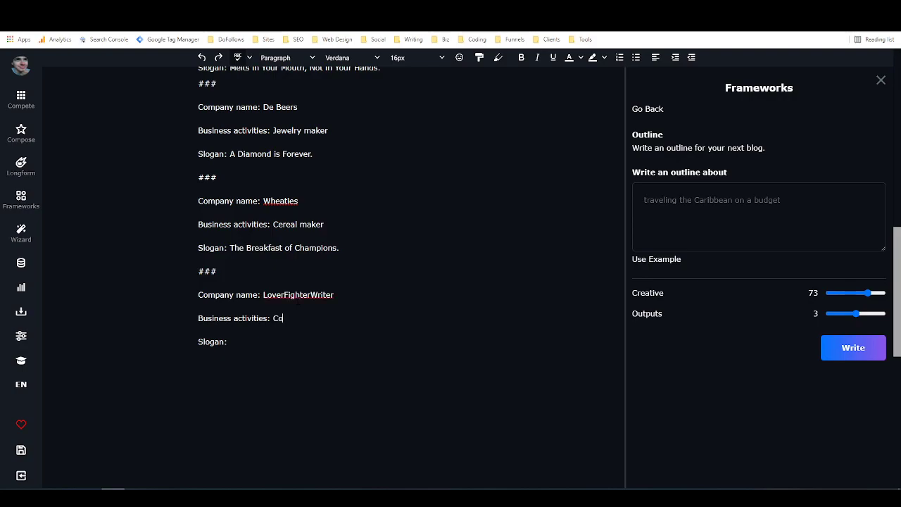
pyautogui.write('pywriting')
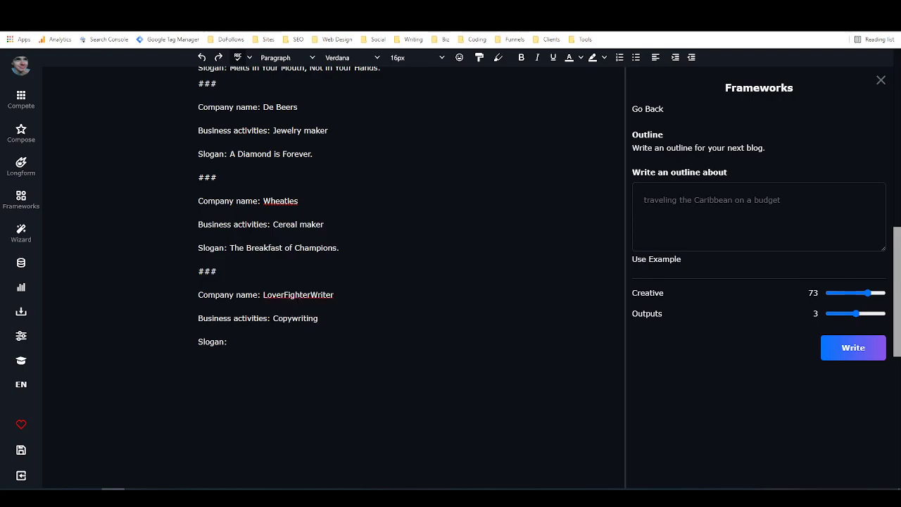
pyautogui.moveTo(678, 344)
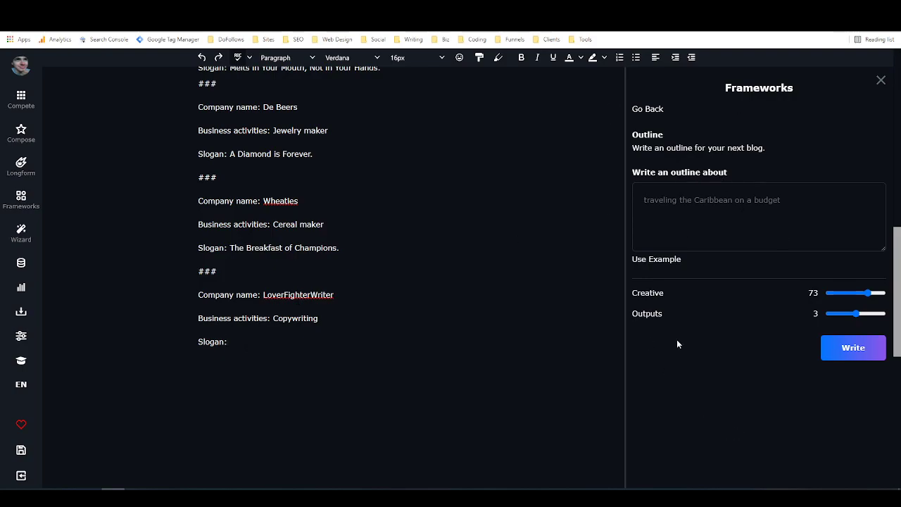
# - Run AI on the selected prompt to complete the empty slogan line
pyautogui.click(227, 342)
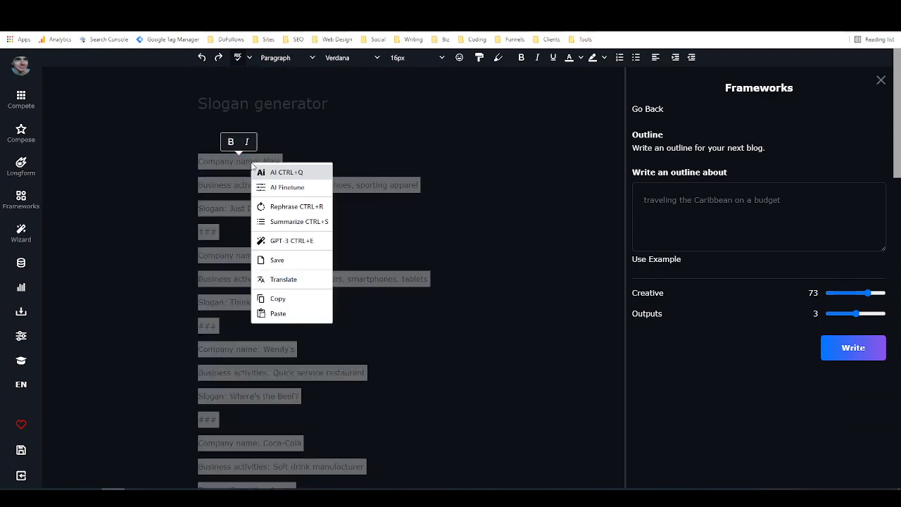
pyautogui.click(285, 172)
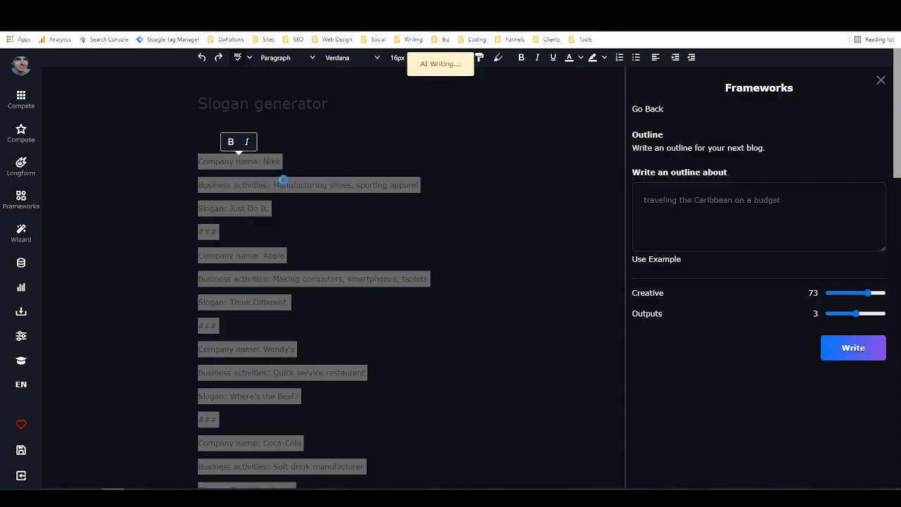
pyautogui.scroll(-3)
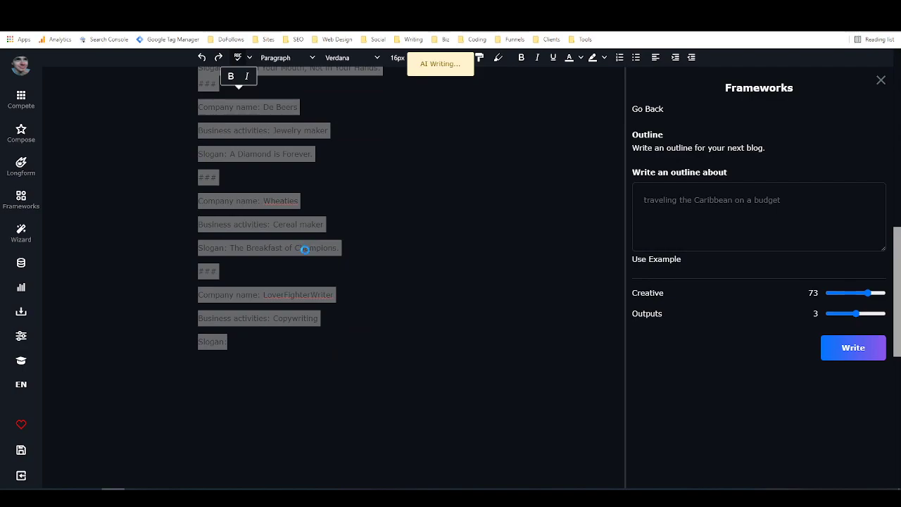
pyautogui.moveTo(259, 307)
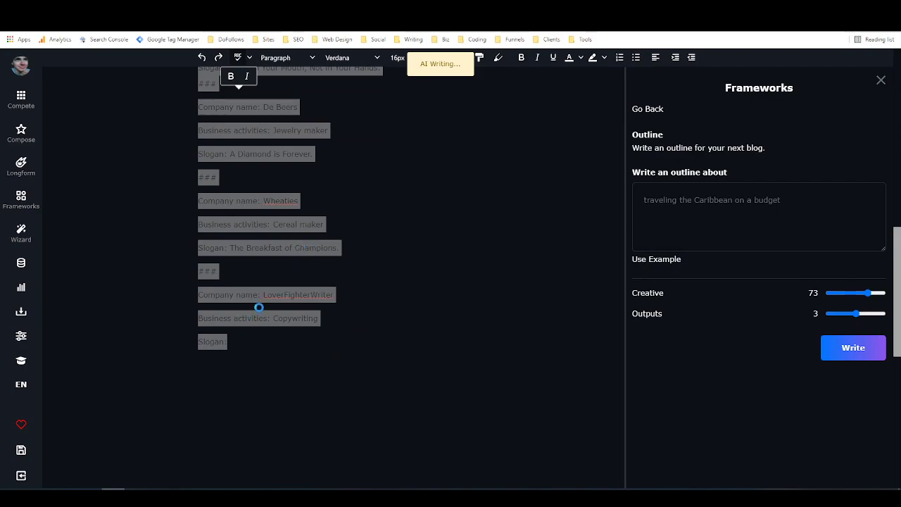
pyautogui.moveTo(193, 338)
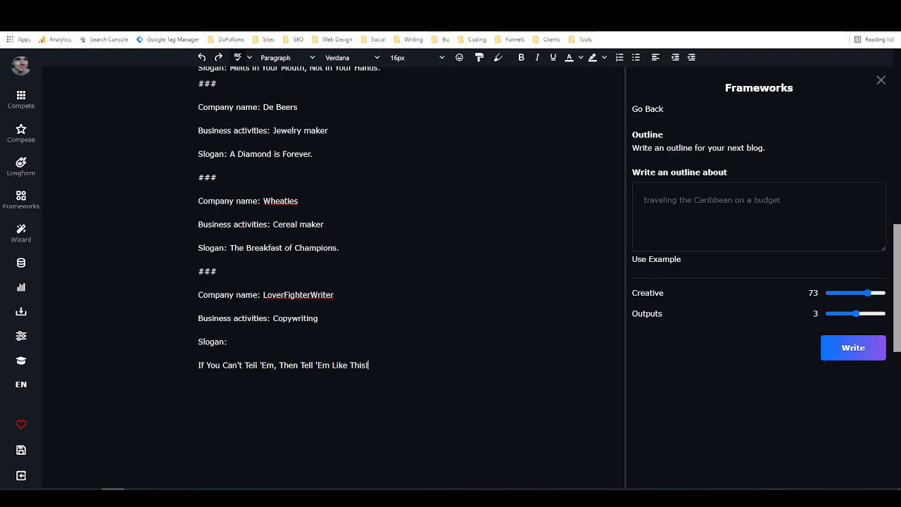
pyautogui.moveTo(794, 139)
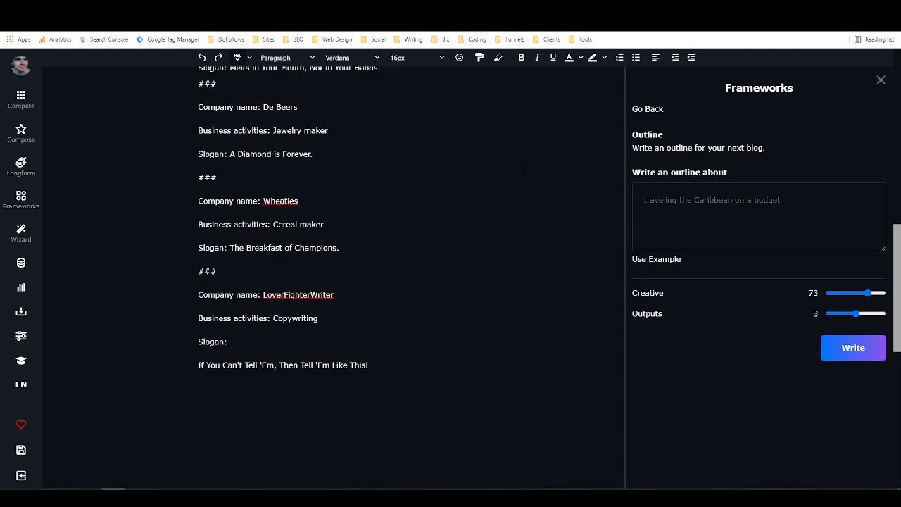
pyautogui.moveTo(600, 129)
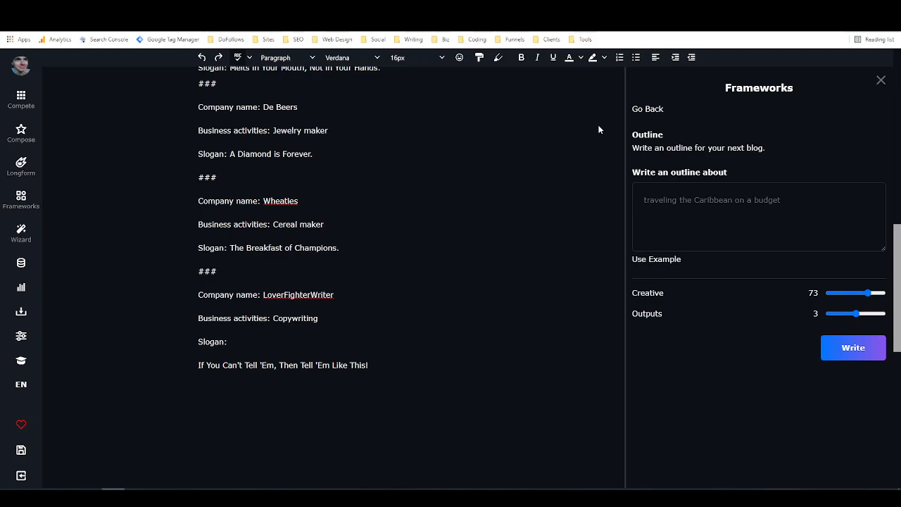
# - Go back to the frameworks list, closing and reopening the frameworks panel
pyautogui.click(228, 342)
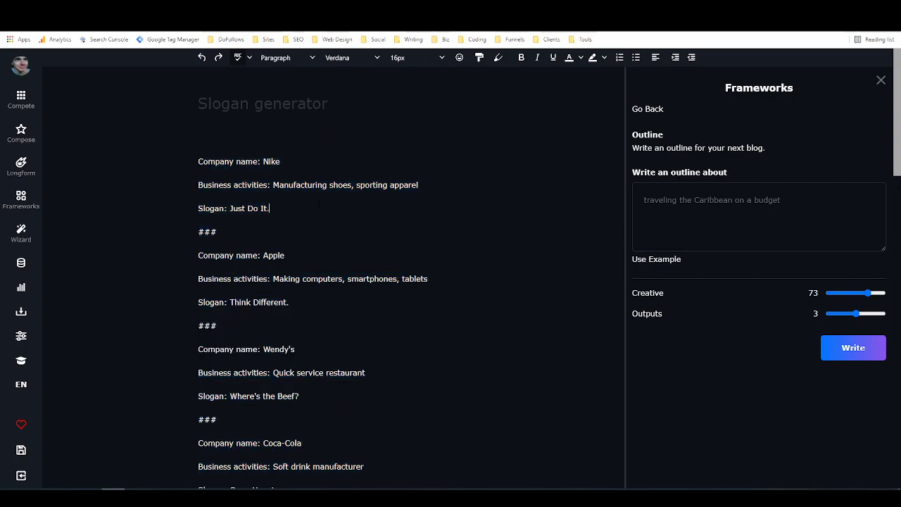
pyautogui.click(648, 109)
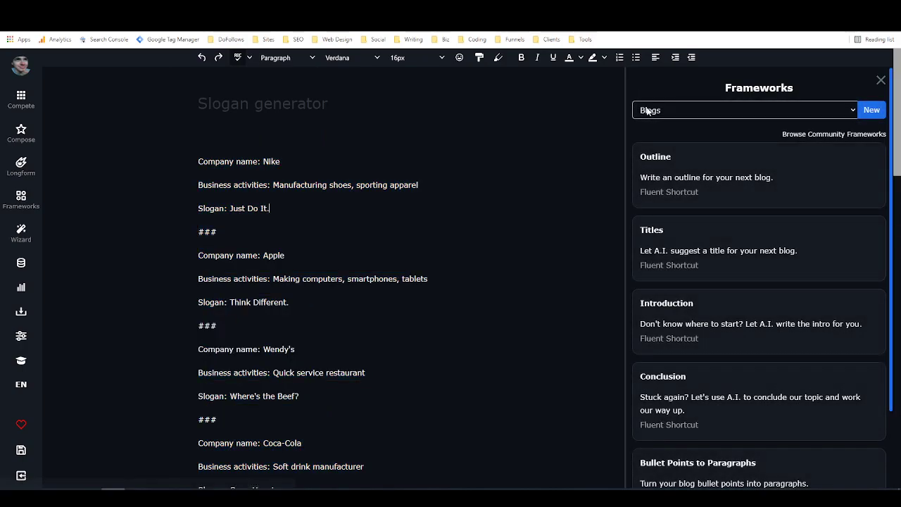
pyautogui.moveTo(21, 233)
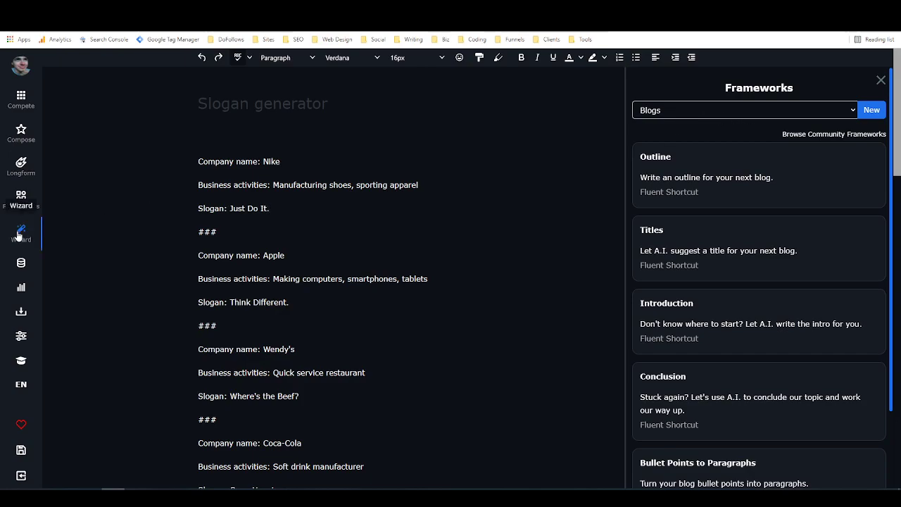
pyautogui.click(880, 79)
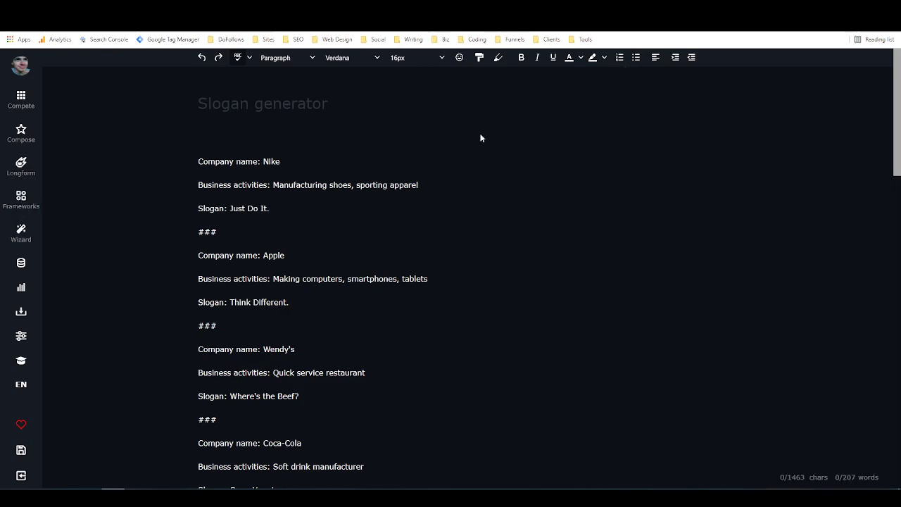
pyautogui.click(21, 200)
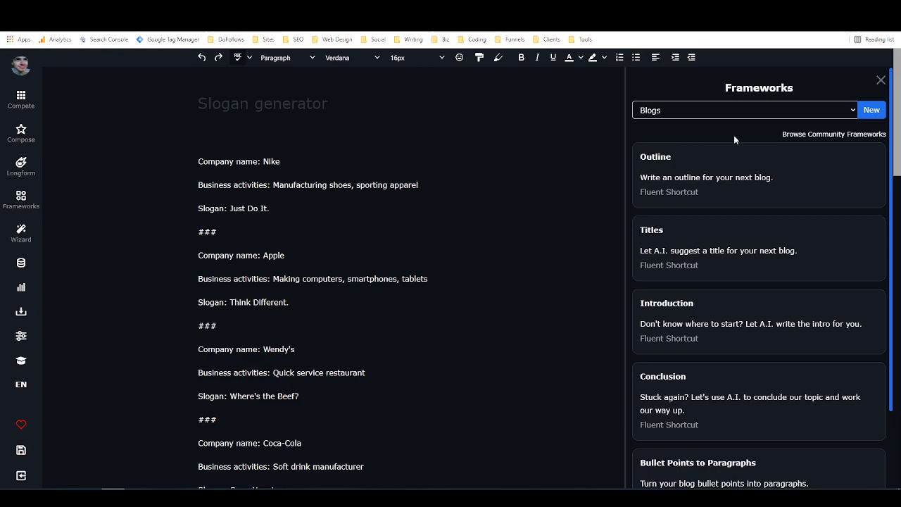
# - Look at the empty Framework Builder's category field, then close it without saving
pyautogui.click(870, 109)
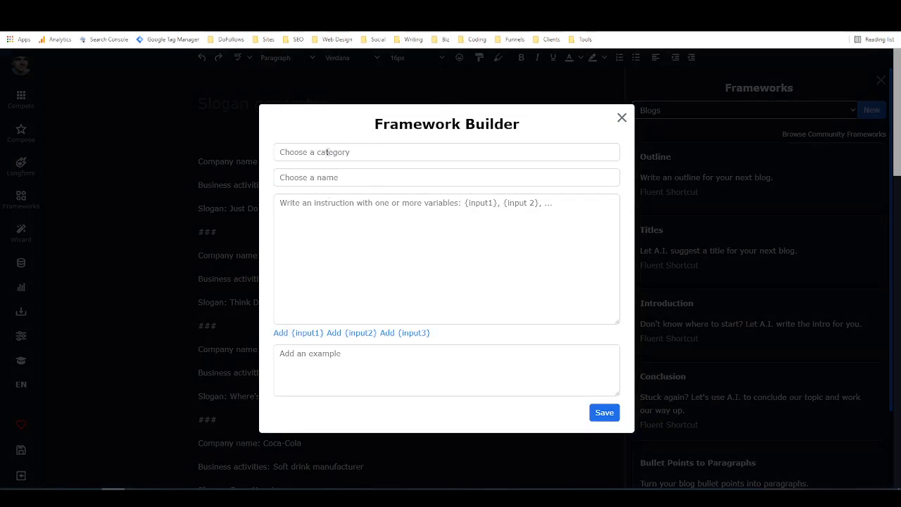
pyautogui.click(446, 152)
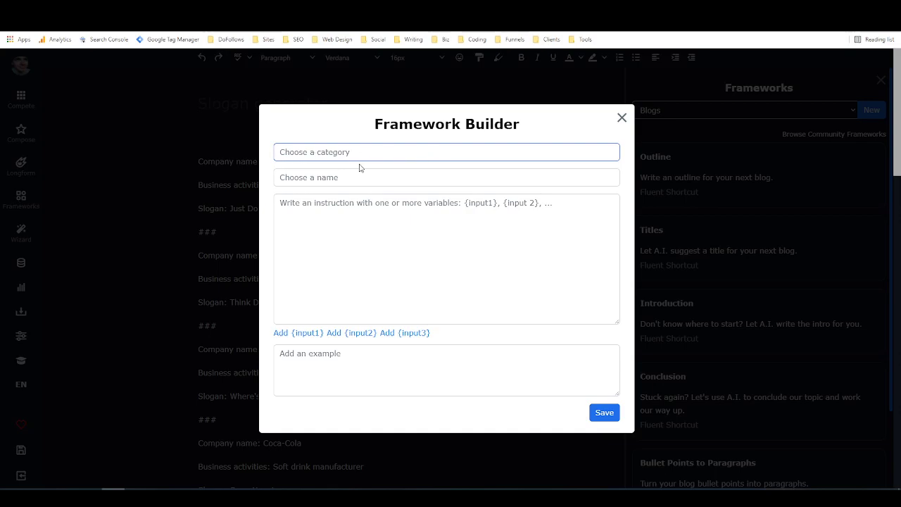
pyautogui.click(447, 178)
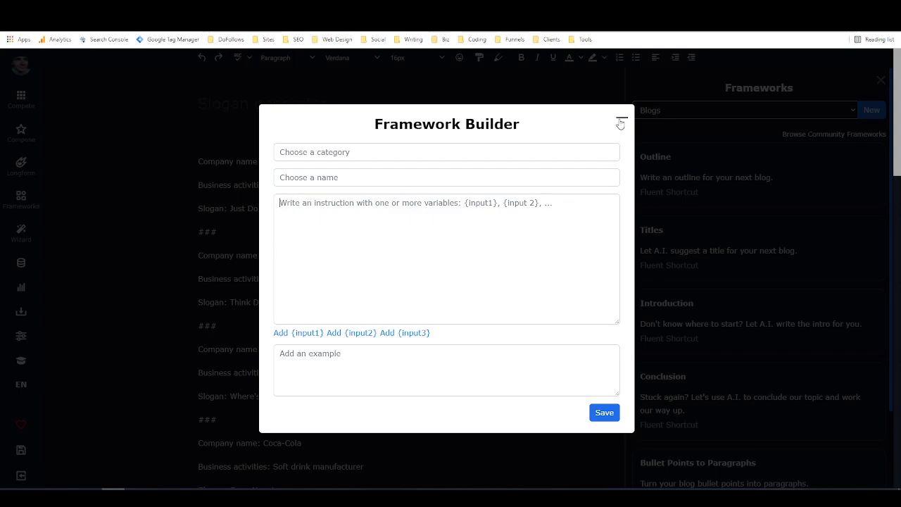
pyautogui.moveTo(620, 115)
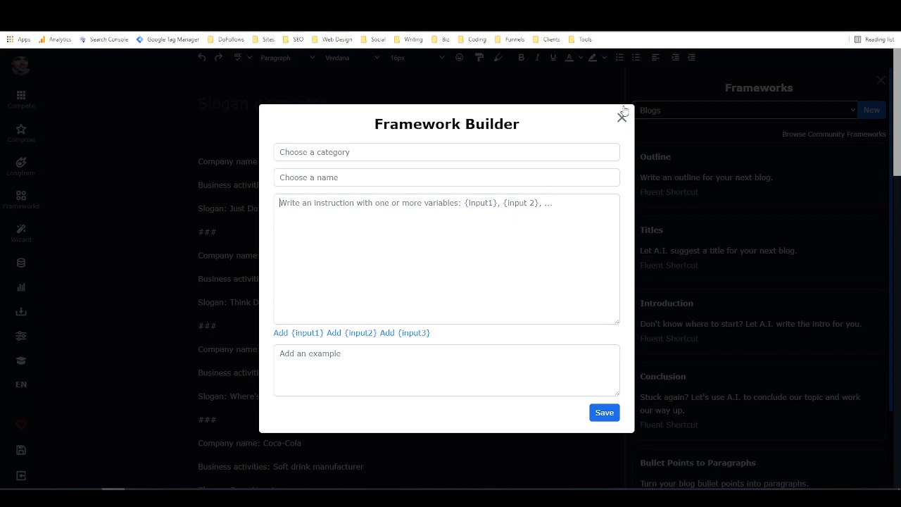
pyautogui.click(622, 115)
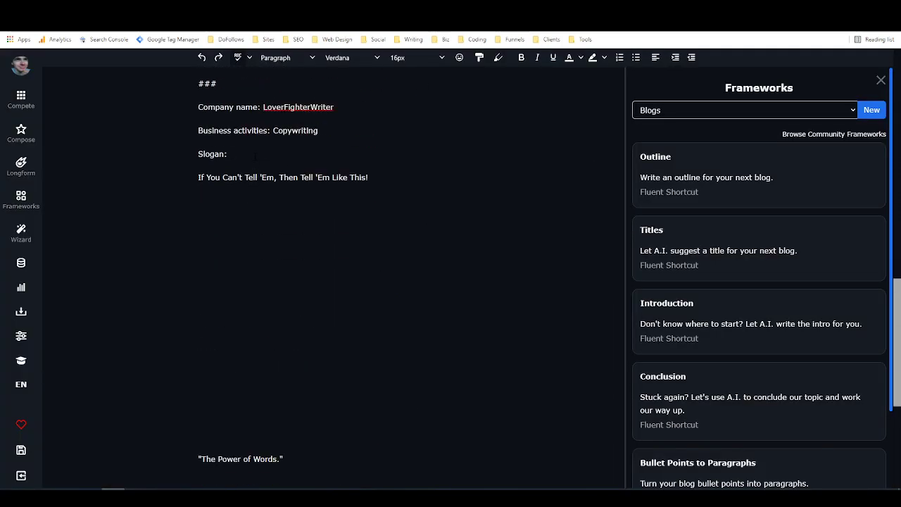
pyautogui.scroll(3)
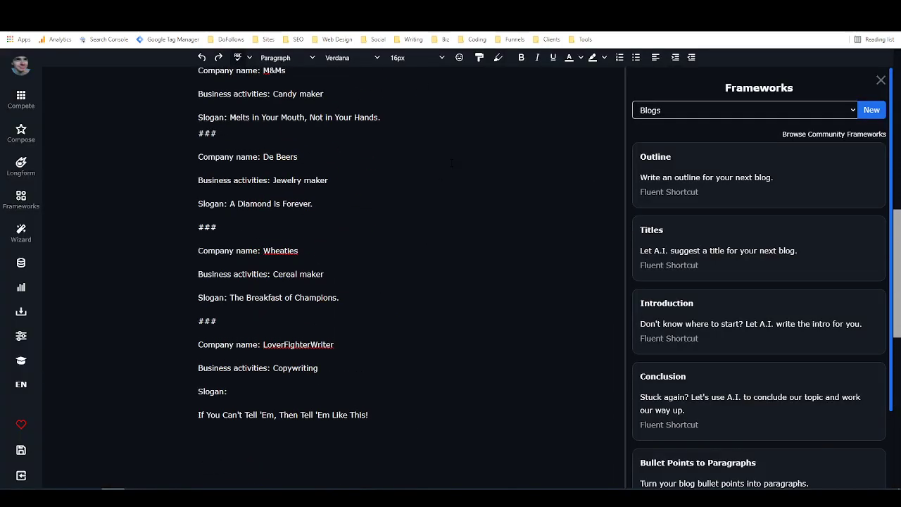
pyautogui.scroll(3)
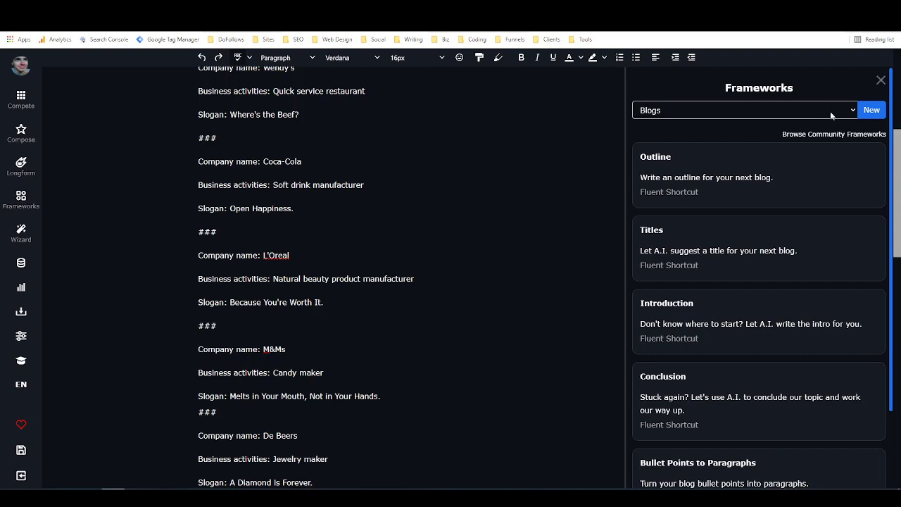
pyautogui.click(743, 110)
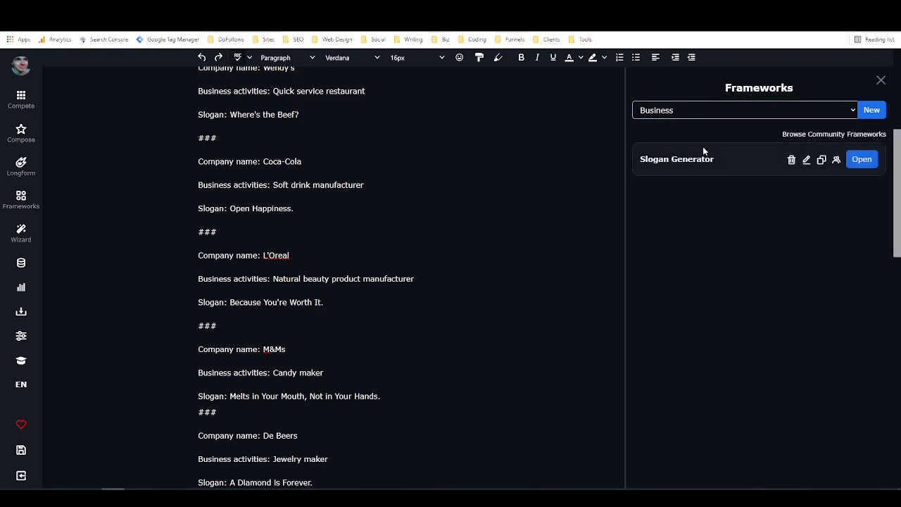
pyautogui.click(806, 159)
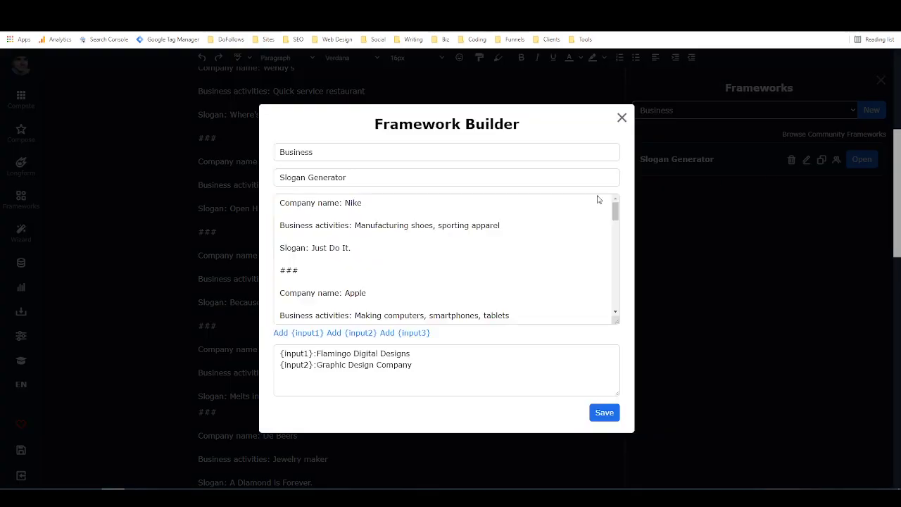
pyautogui.moveTo(421, 211)
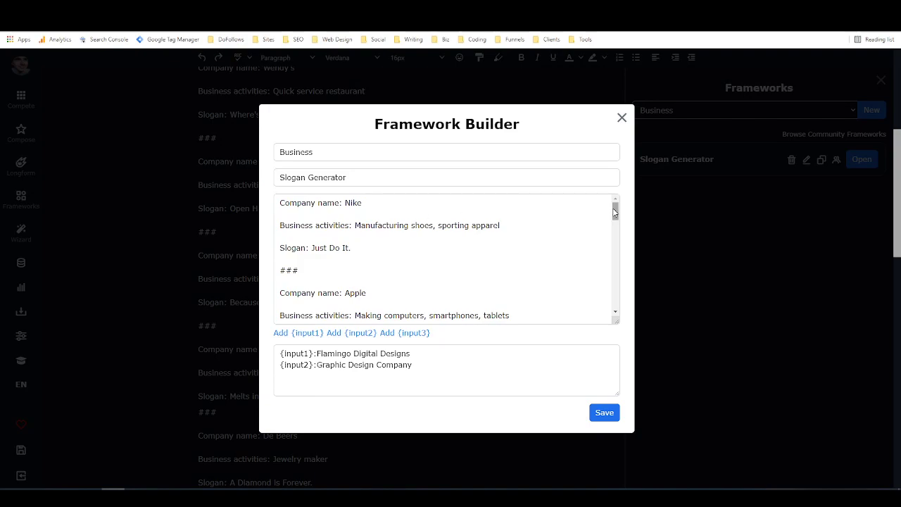
pyautogui.scroll(-3)
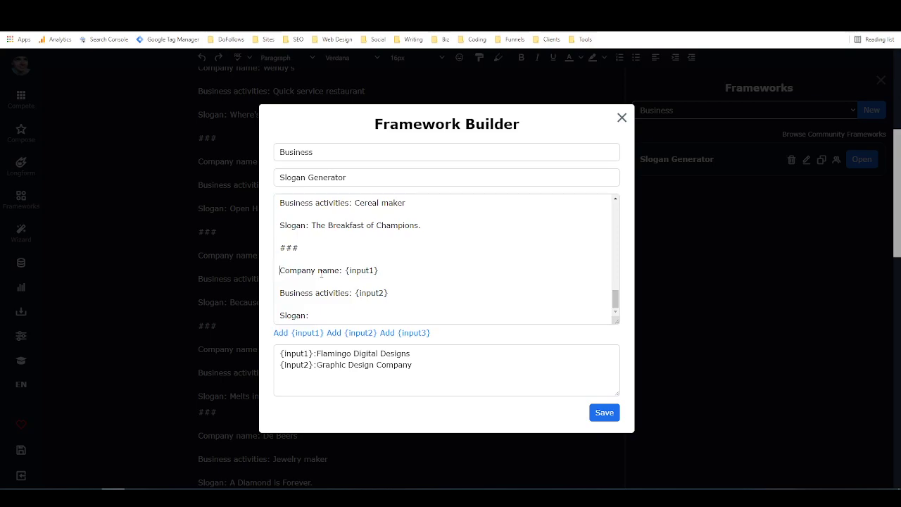
pyautogui.doubleClick(359, 270)
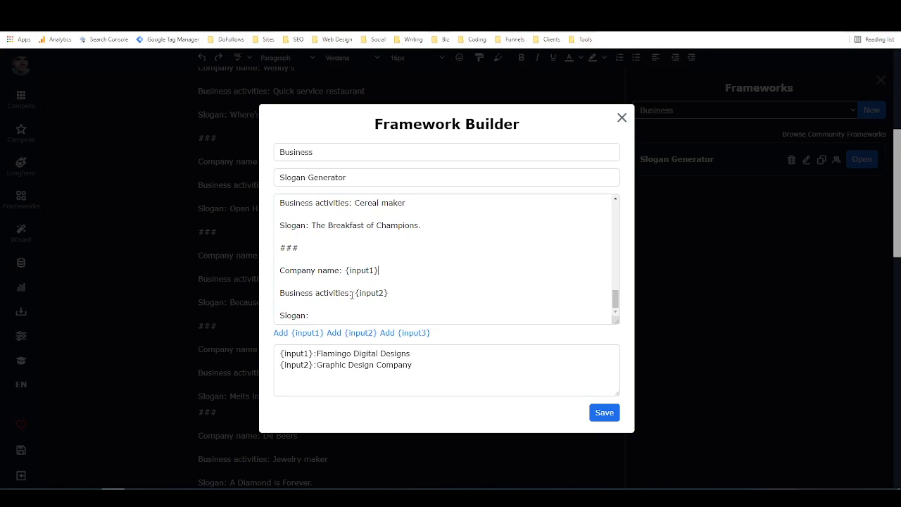
pyautogui.doubleClick(372, 293)
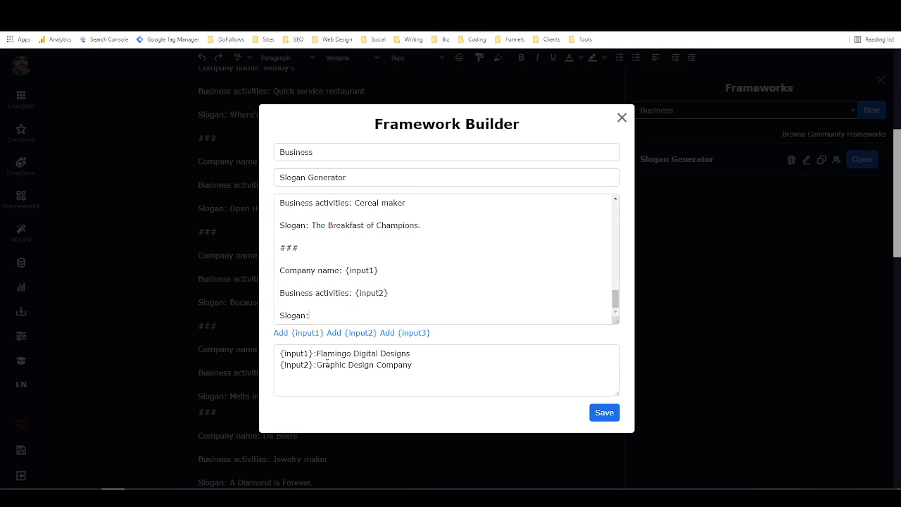
pyautogui.moveTo(354, 279)
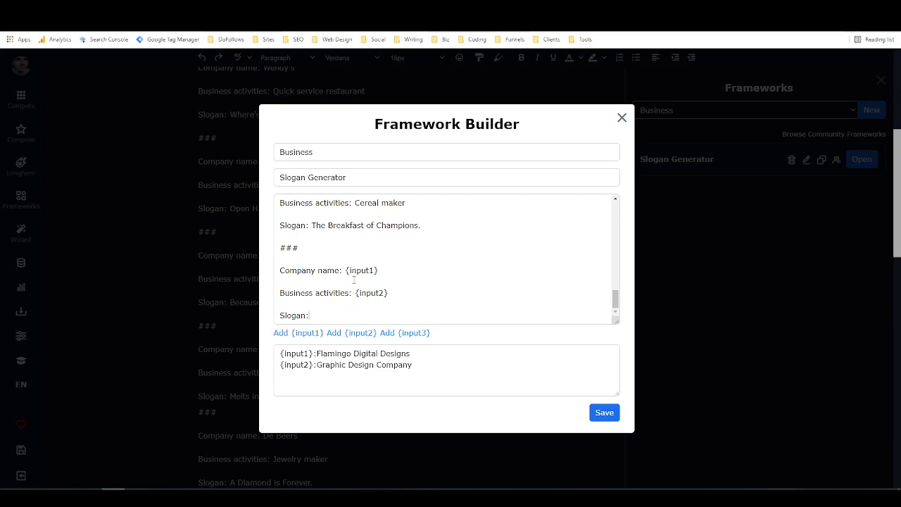
pyautogui.moveTo(622, 121)
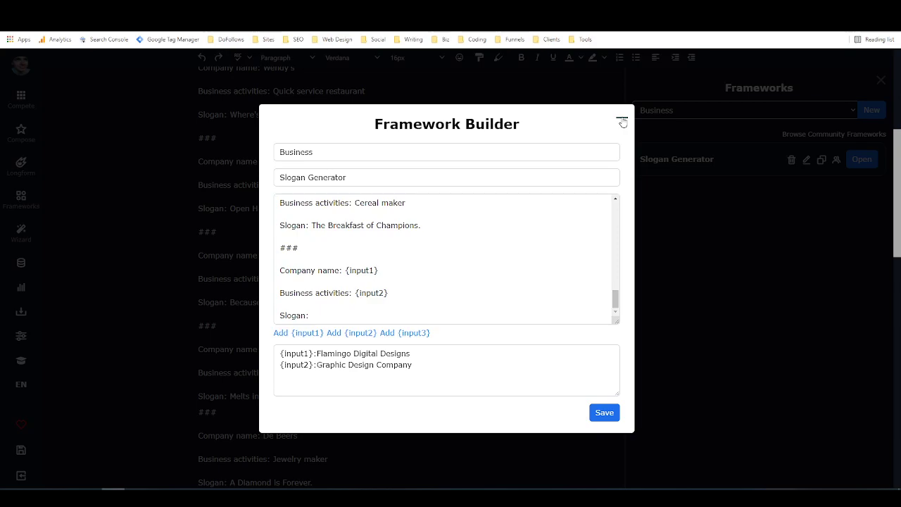
pyautogui.moveTo(622, 168)
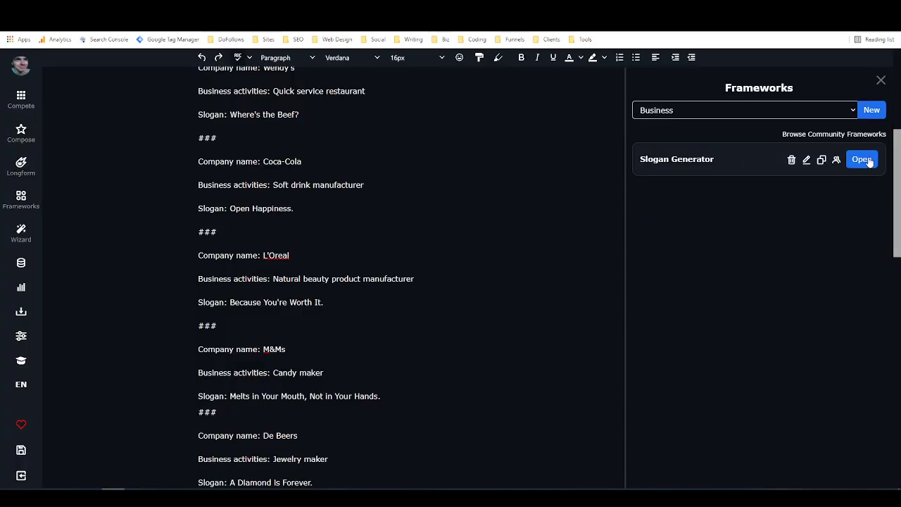
# - Use Slogan Generator with the Flamingo Digital Designs example filled in at Strict 8
pyautogui.click(862, 159)
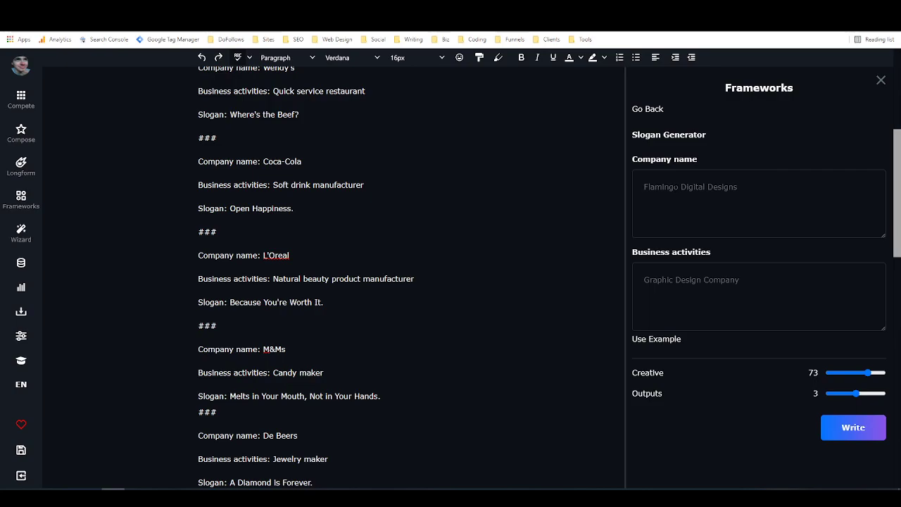
pyautogui.click(656, 338)
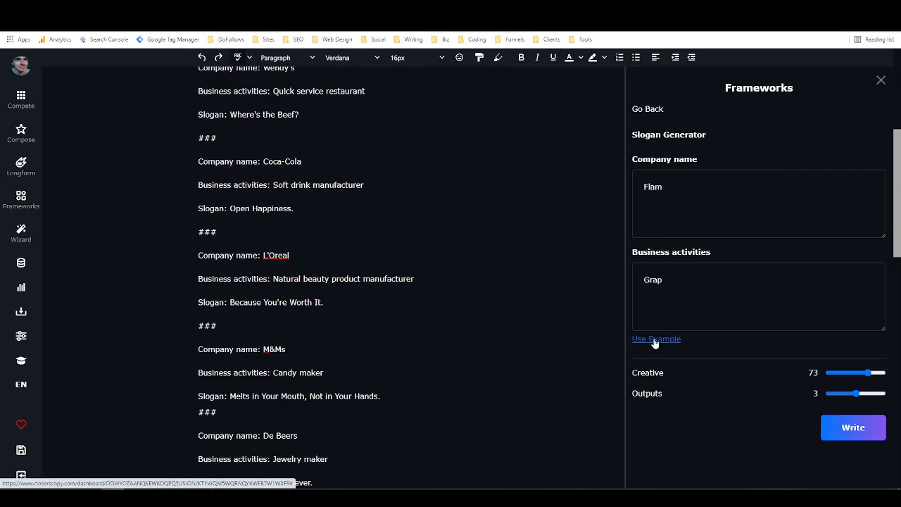
pyautogui.click(656, 338)
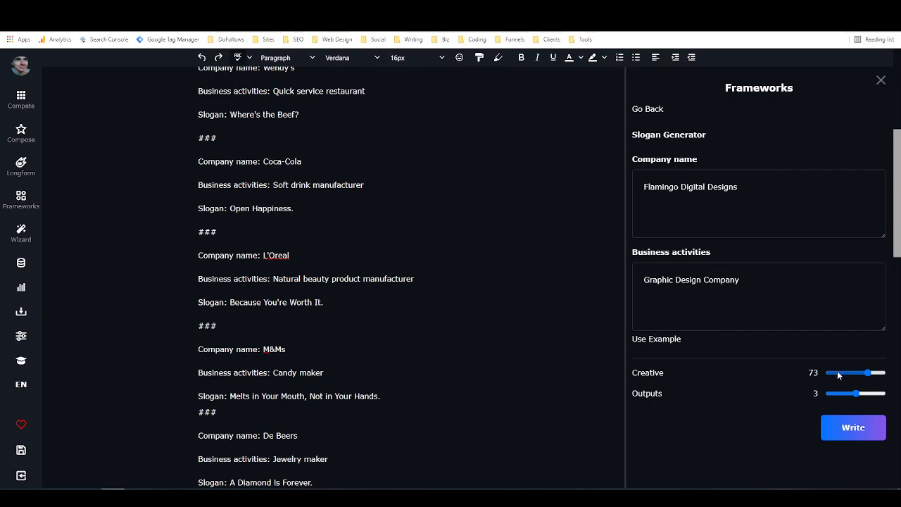
pyautogui.moveTo(857, 371); pyautogui.dragTo(831, 371)
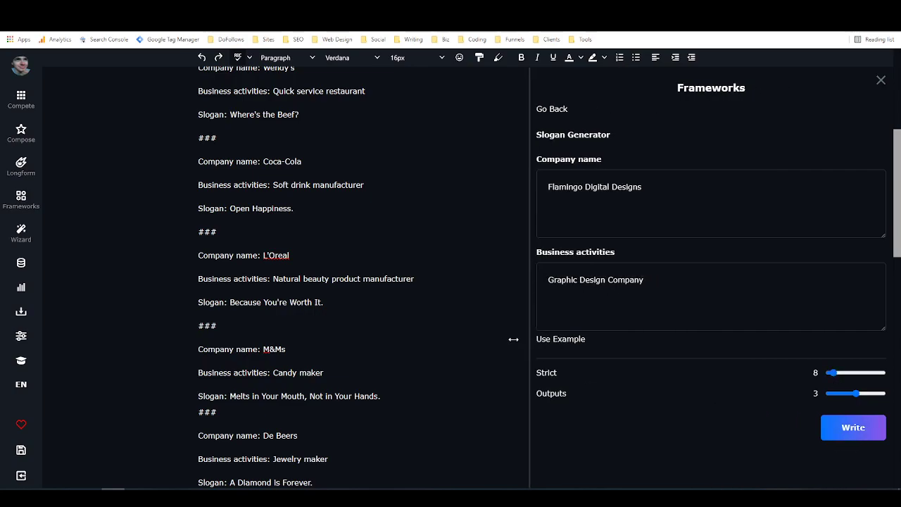
# - Write two batches of slogans, reviewing results like 'Just Do It!' and 'The Power of Print!'
pyautogui.click(853, 428)
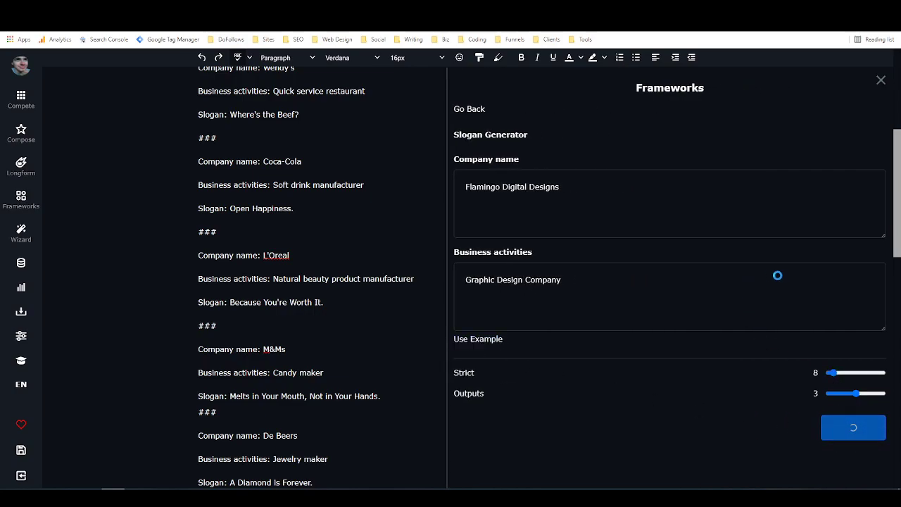
pyautogui.scroll(-3)
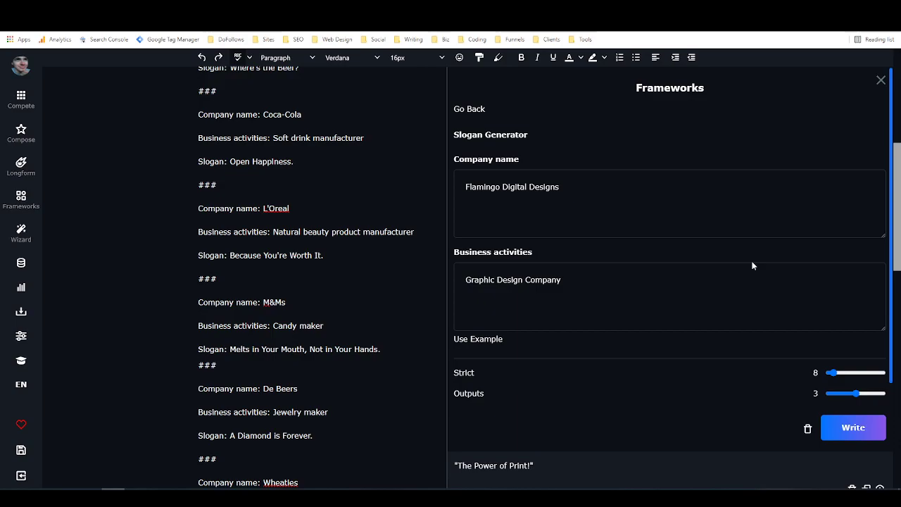
pyautogui.moveTo(740, 256)
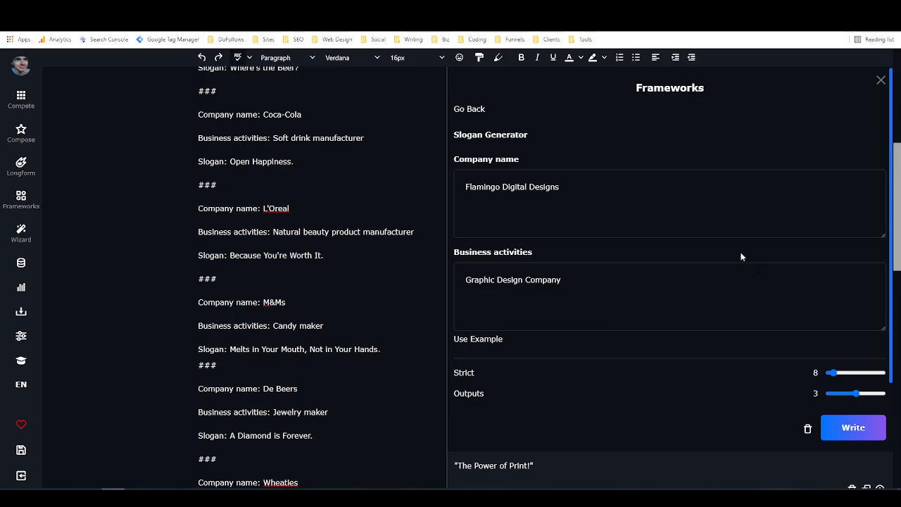
pyautogui.scroll(-3)
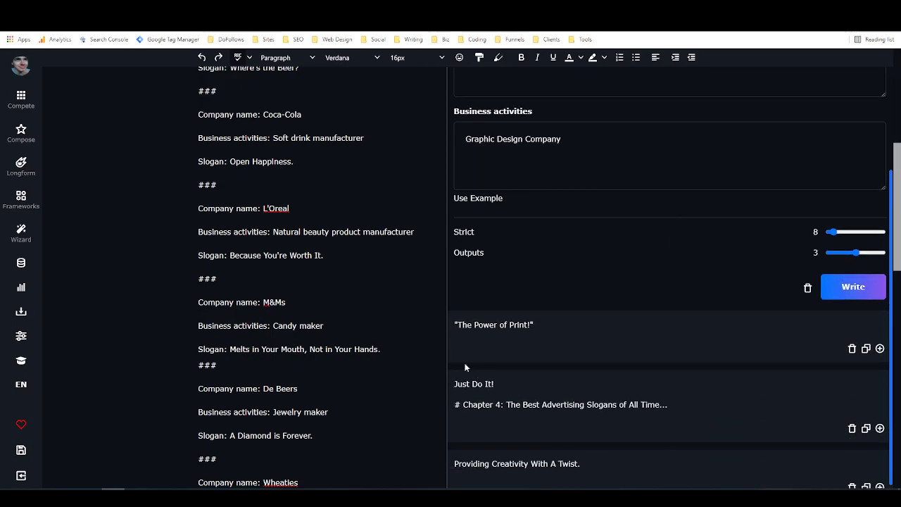
pyautogui.moveTo(459, 392)
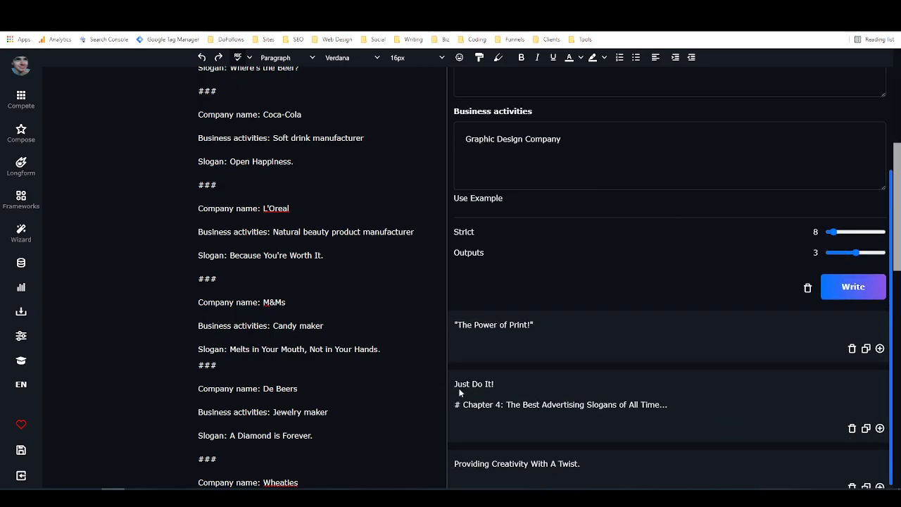
pyautogui.scroll(3)
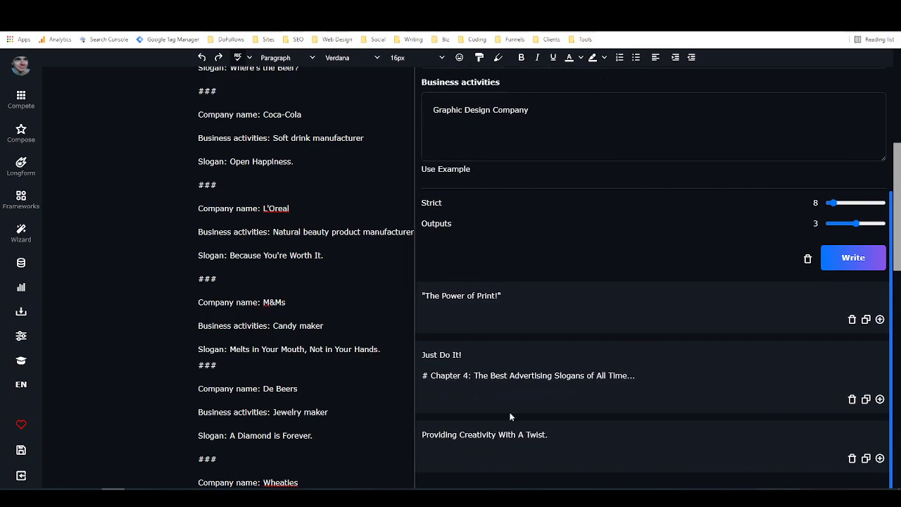
pyautogui.moveTo(776, 263)
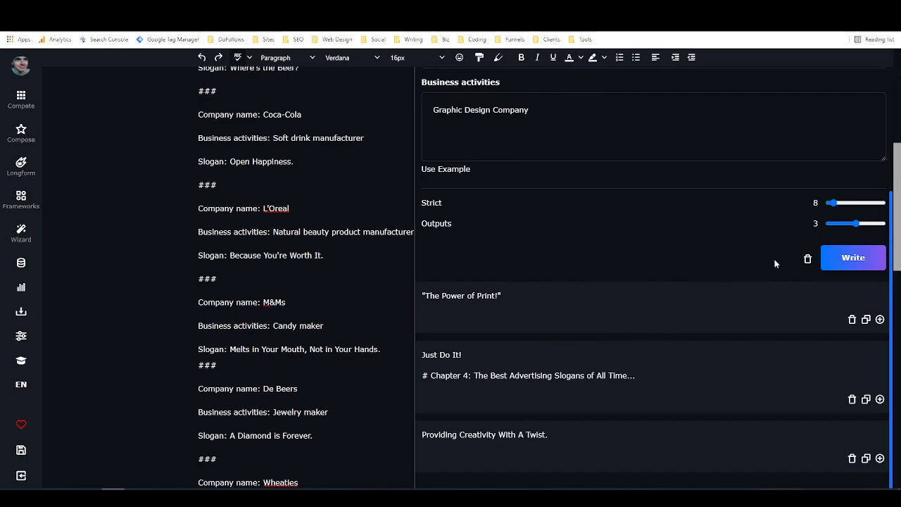
pyautogui.click(853, 257)
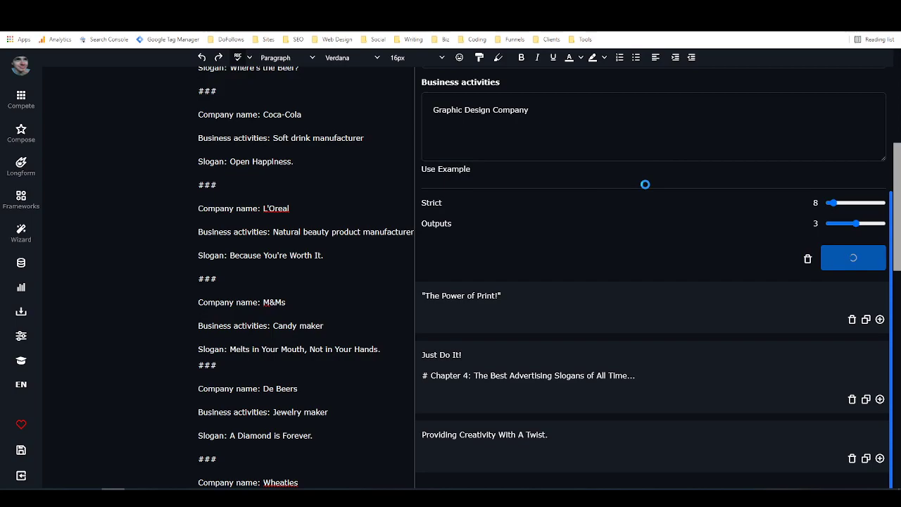
pyautogui.click(853, 258)
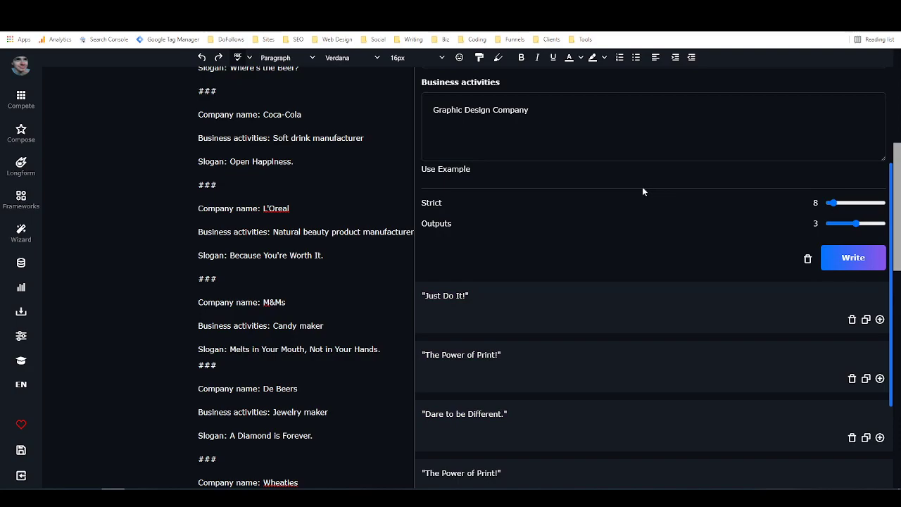
pyautogui.moveTo(602, 231)
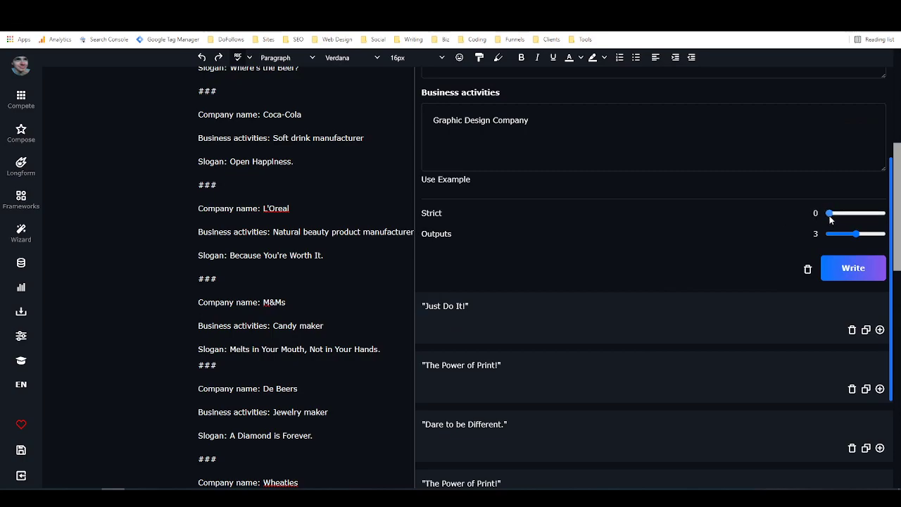
# - Write a batch at Strict 0, getting slogans like 'Inspiration from the Top'
pyautogui.click(853, 268)
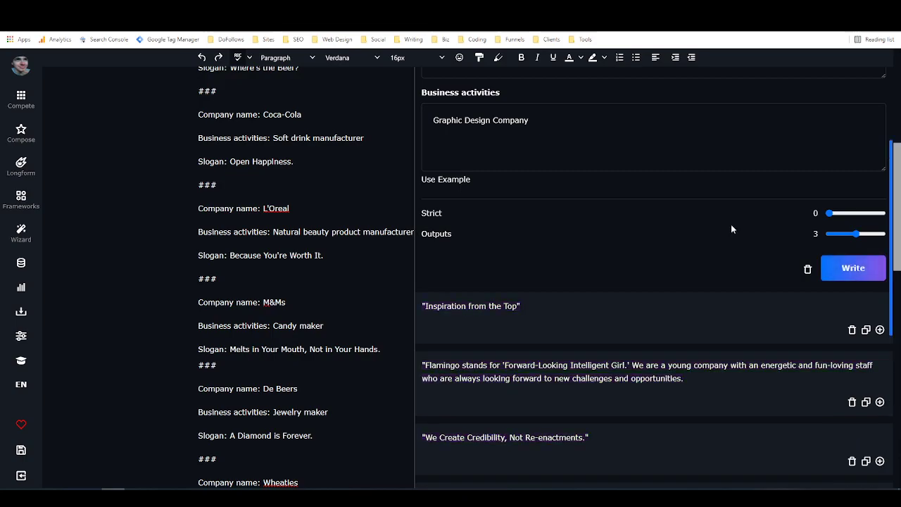
pyautogui.moveTo(459, 388)
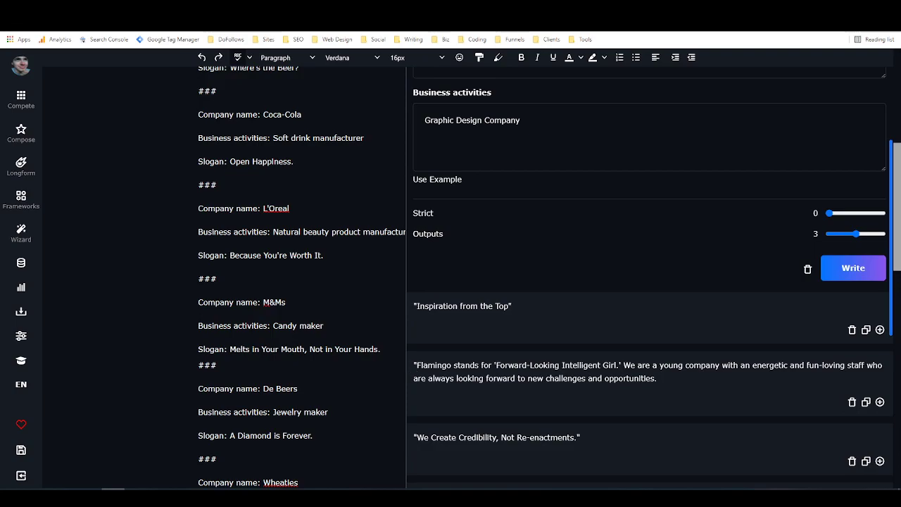
pyautogui.scroll(-3)
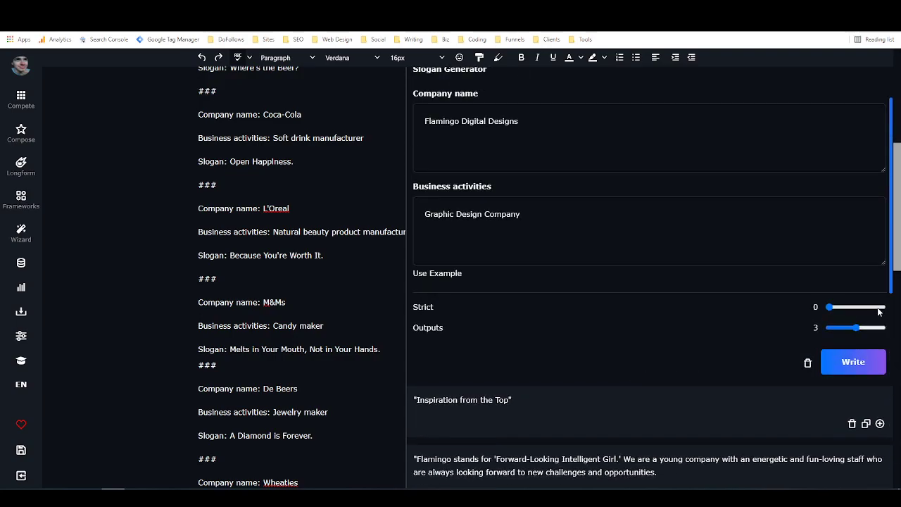
# - Generate slogans at a highly creative setting of about 97 and review the outputs
pyautogui.moveTo(829, 307); pyautogui.dragTo(881, 307)
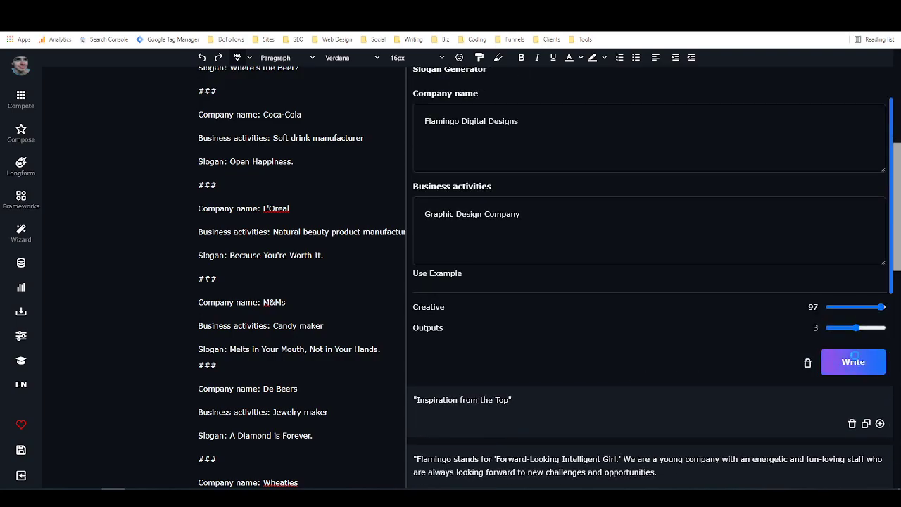
pyautogui.click(853, 361)
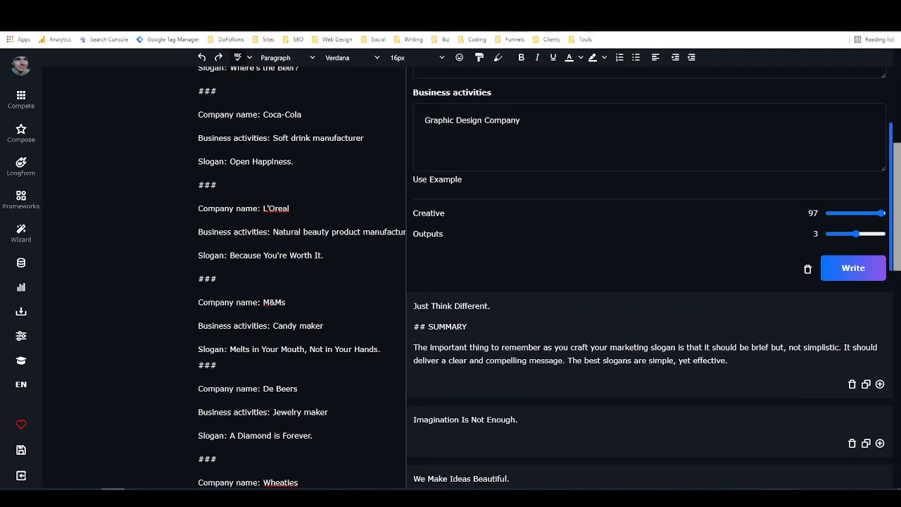
pyautogui.moveTo(535, 412)
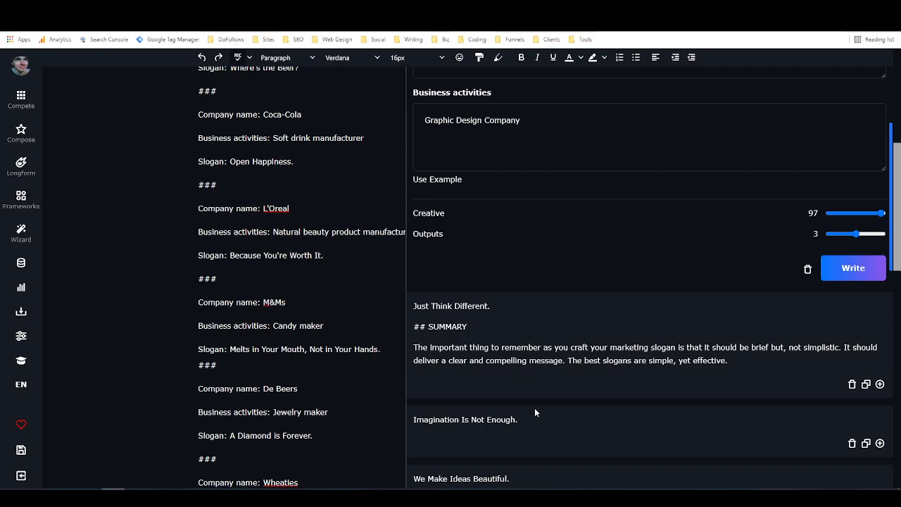
pyautogui.moveTo(614, 406)
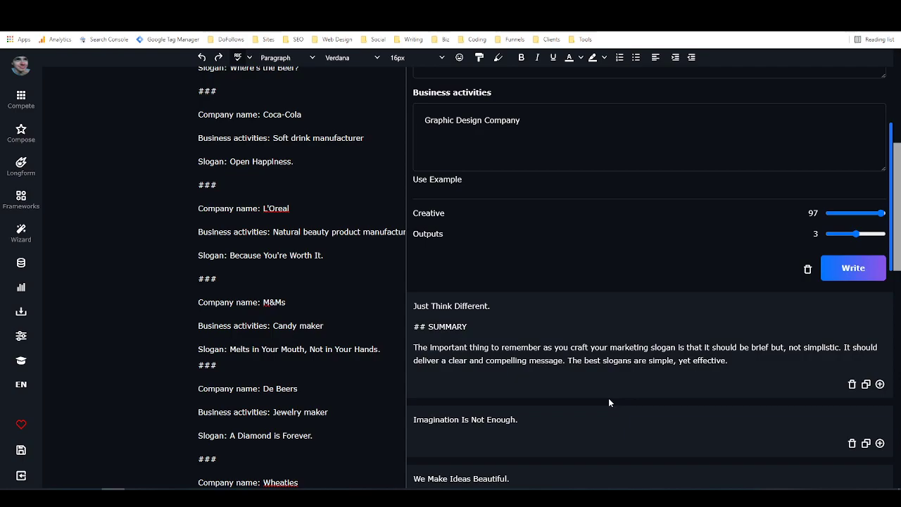
pyautogui.moveTo(625, 359)
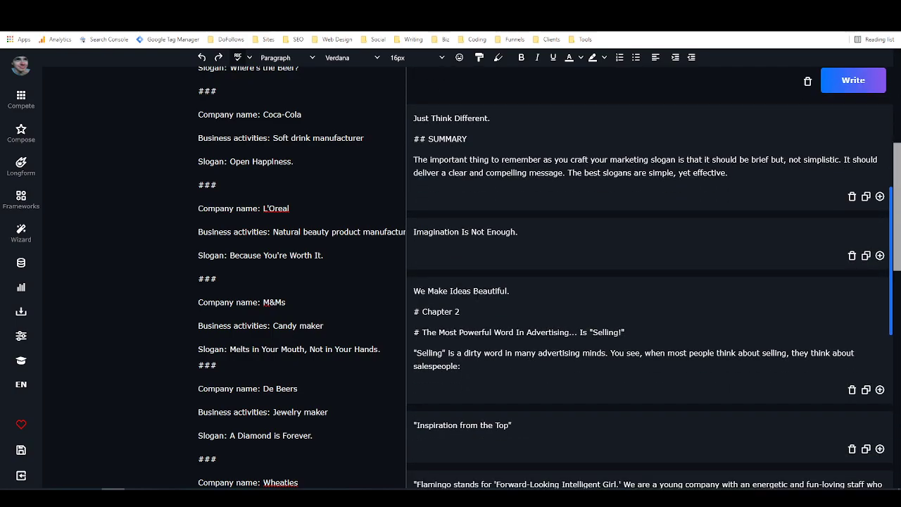
pyautogui.scroll(-3)
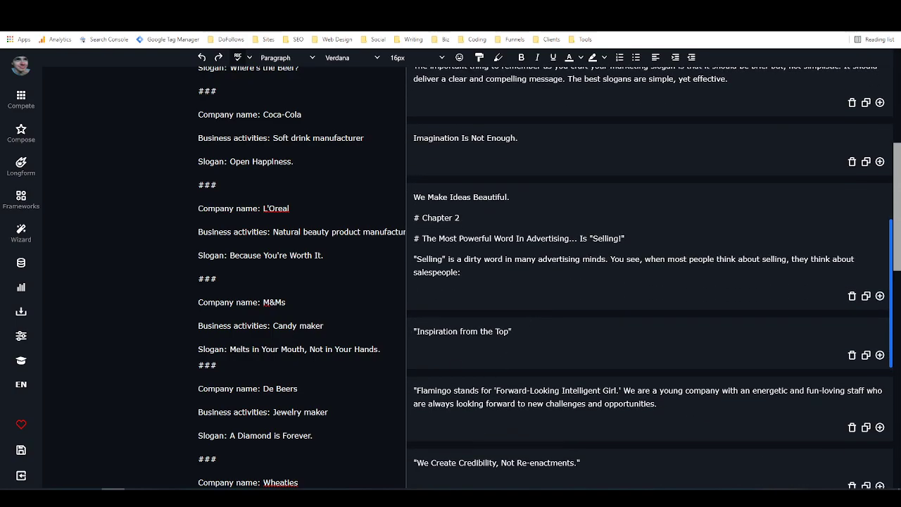
pyautogui.scroll(-3)
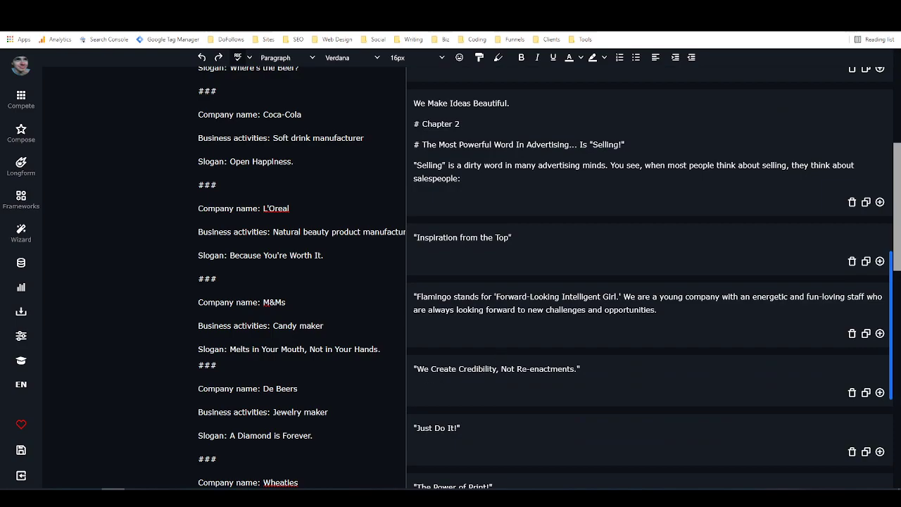
pyautogui.scroll(-3)
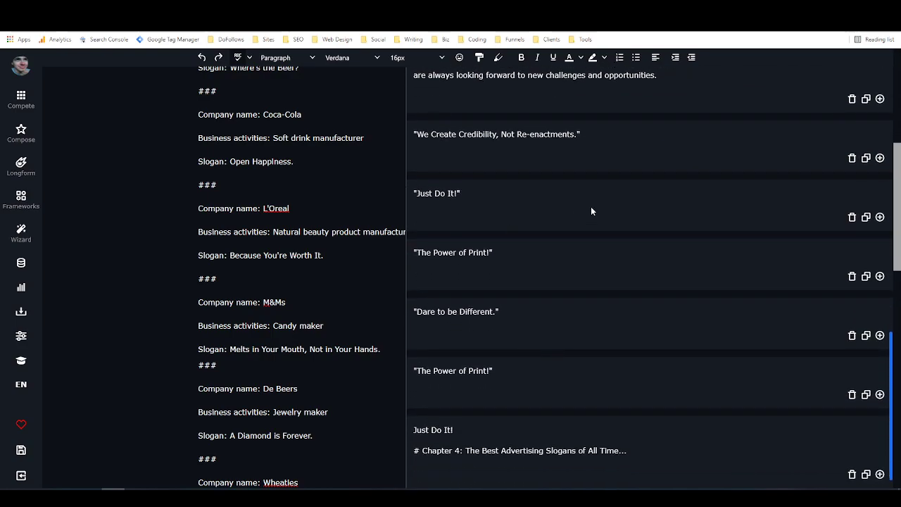
pyautogui.scroll(-3)
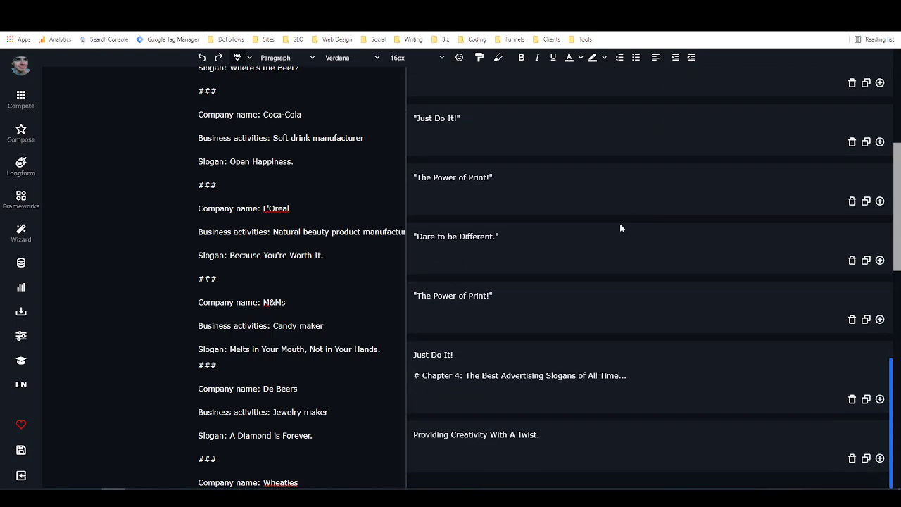
pyautogui.moveTo(667, 377)
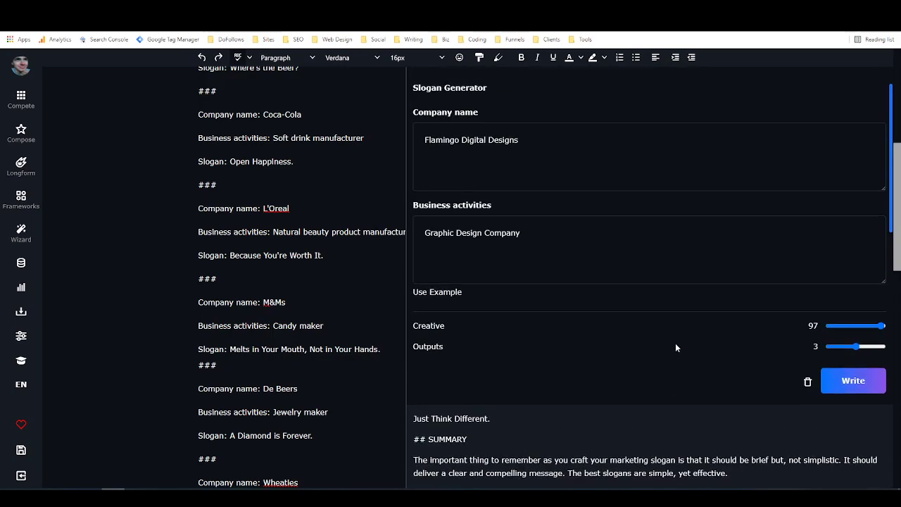
pyautogui.moveTo(683, 302)
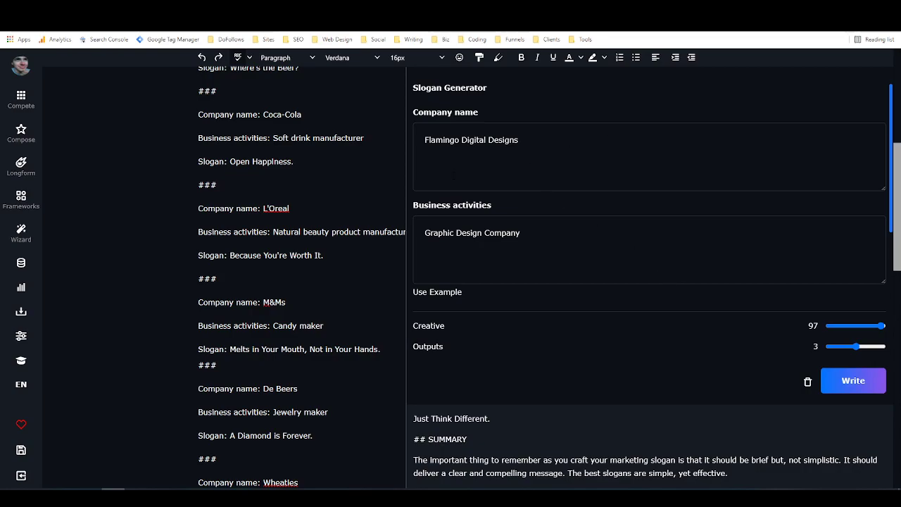
pyautogui.moveTo(449, 117)
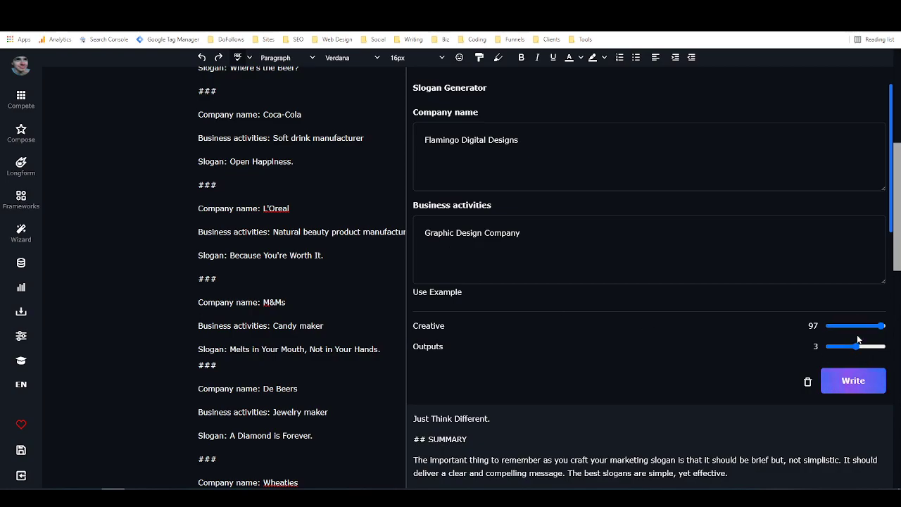
# - Lower the Creative slider to an in-between value of 42
pyautogui.moveTo(884, 325); pyautogui.dragTo(842, 325)
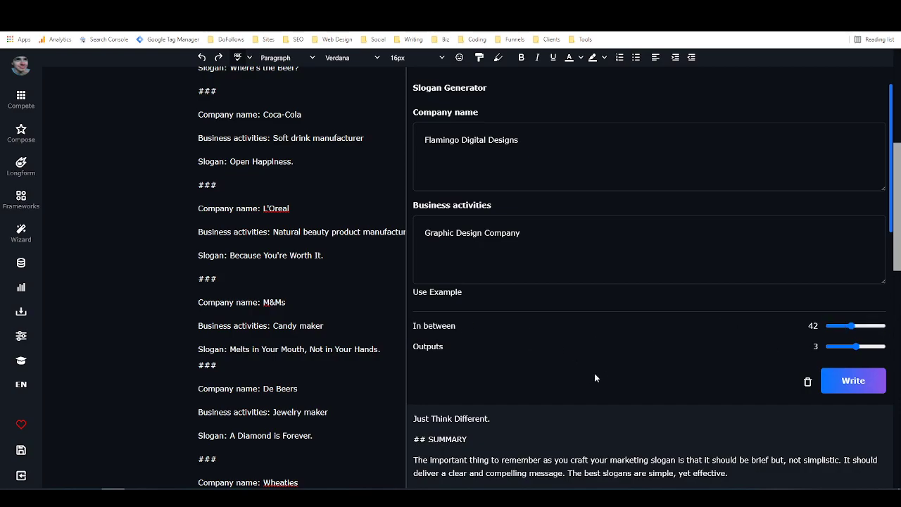
pyautogui.click(21, 200)
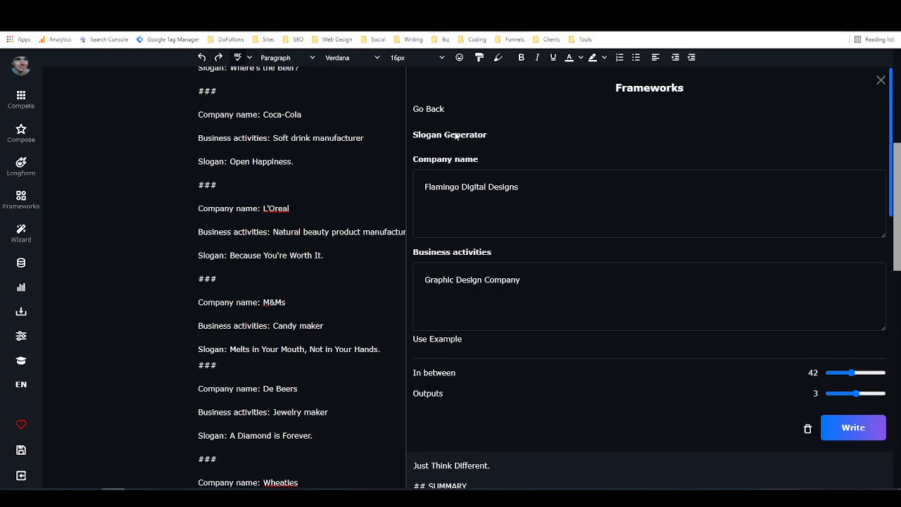
# - Return to my frameworks and confirm sharing Slogan Generator with the community
pyautogui.click(428, 110)
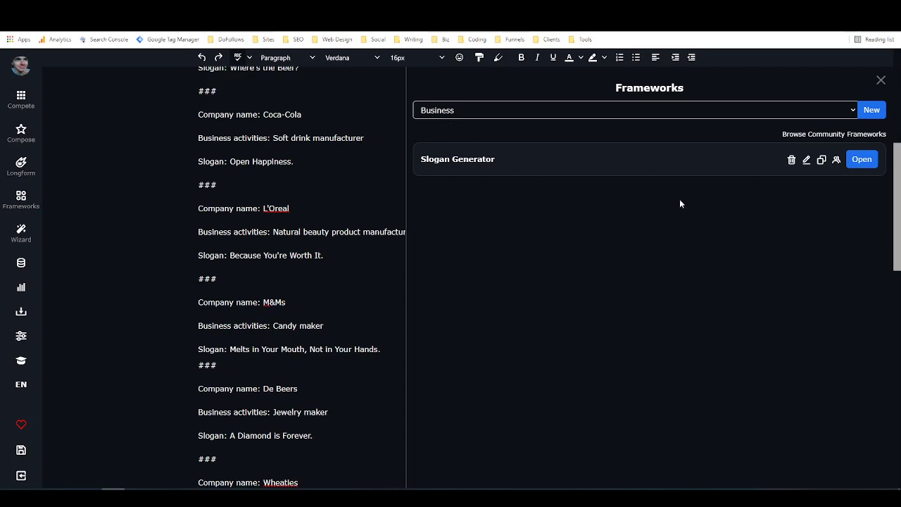
pyautogui.moveTo(451, 161)
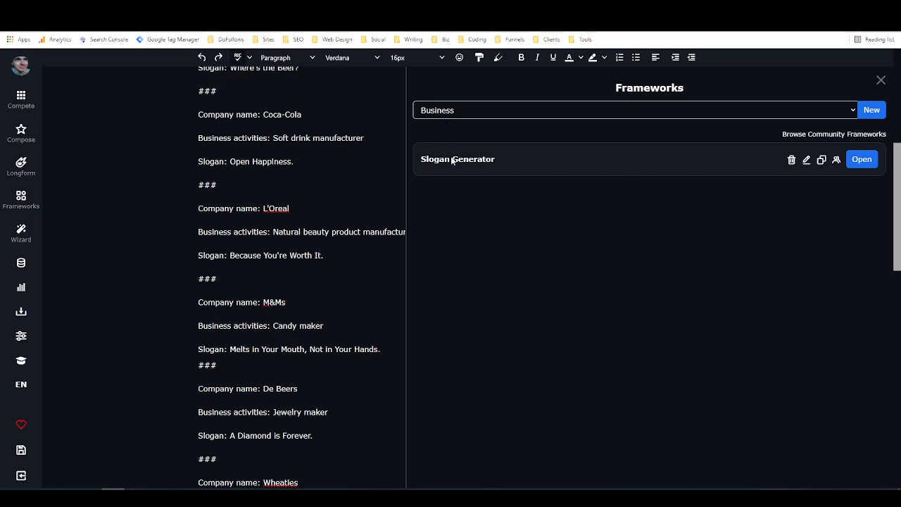
pyautogui.moveTo(513, 119)
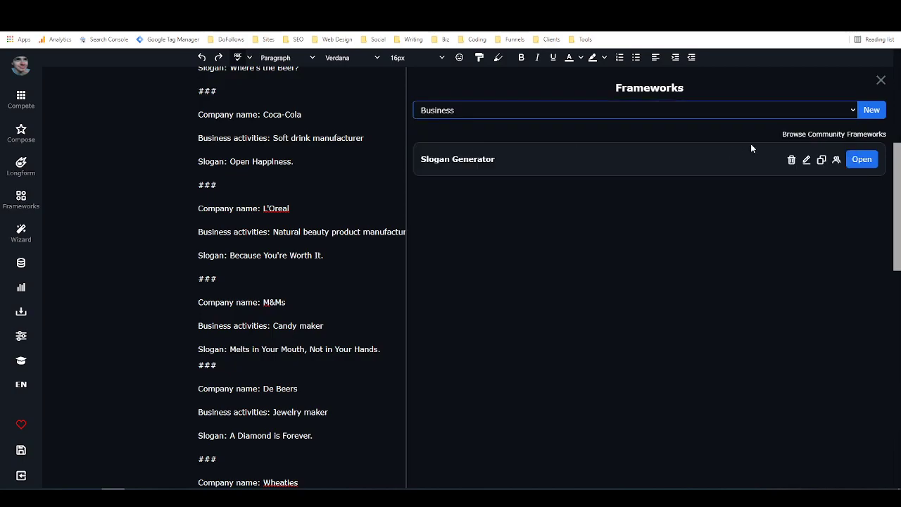
pyautogui.moveTo(836, 163)
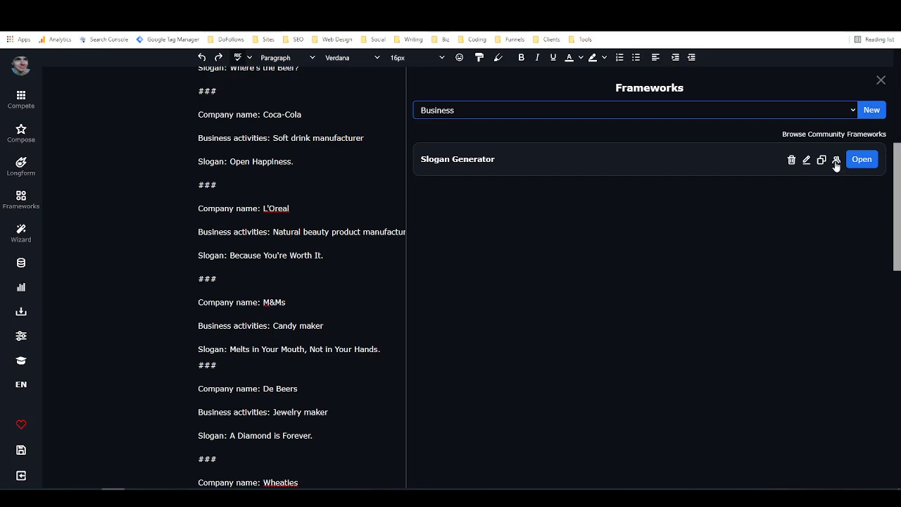
pyautogui.click(837, 159)
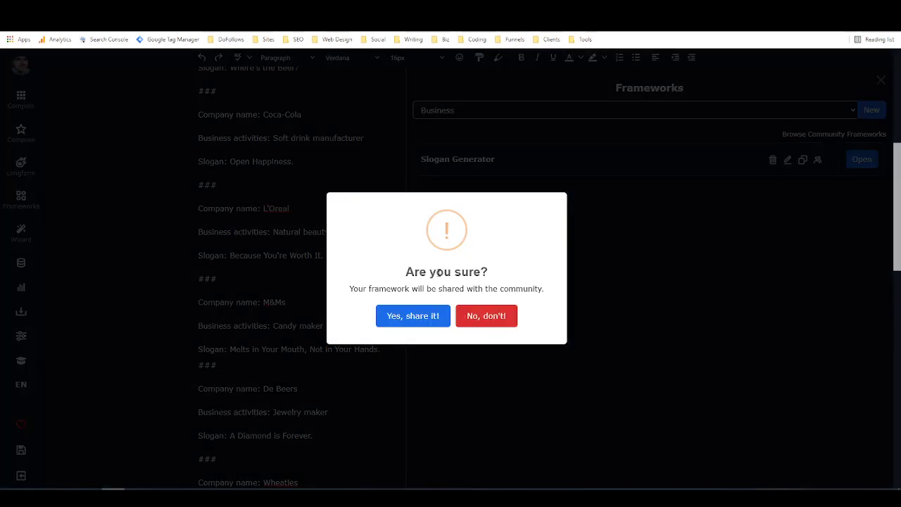
pyautogui.moveTo(521, 262)
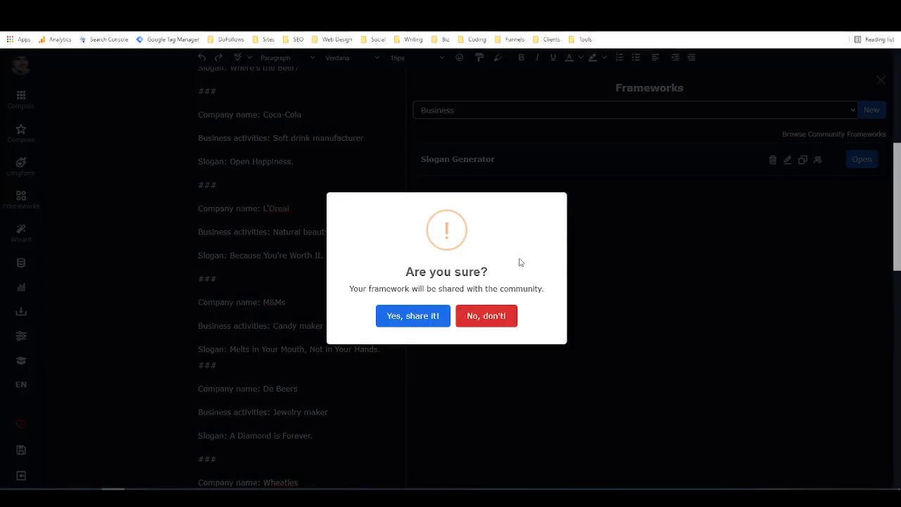
pyautogui.click(487, 315)
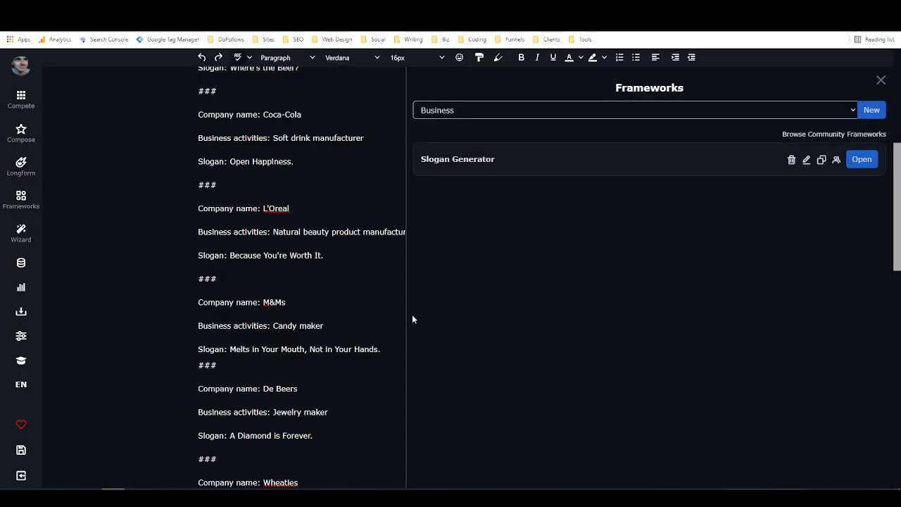
pyautogui.click(835, 134)
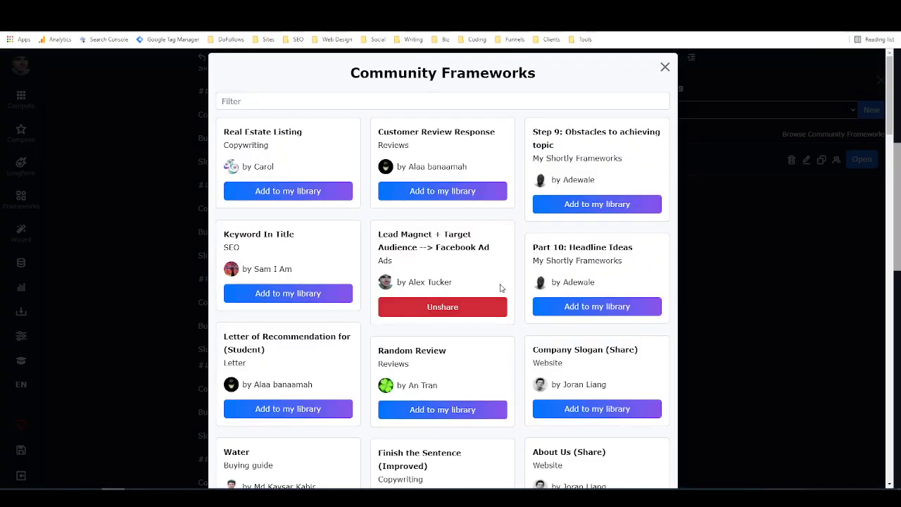
pyautogui.scroll(-3)
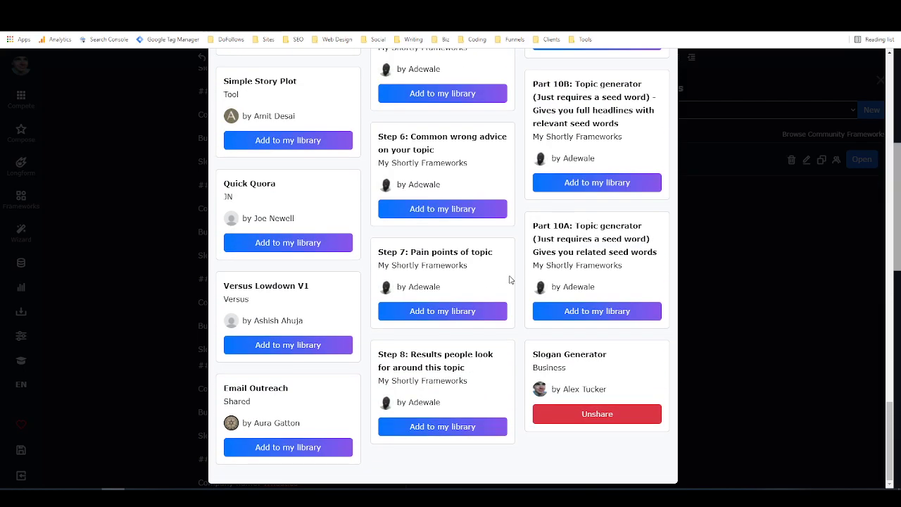
pyautogui.moveTo(576, 370)
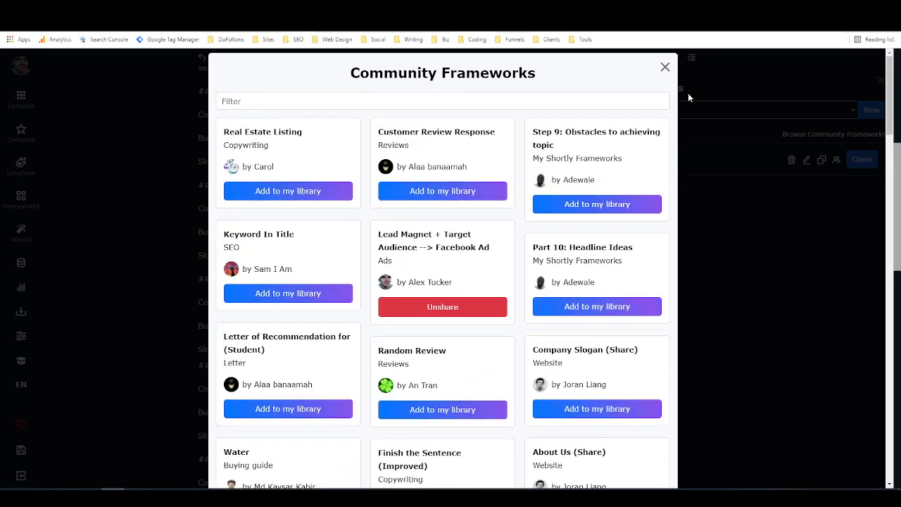
pyautogui.click(664, 67)
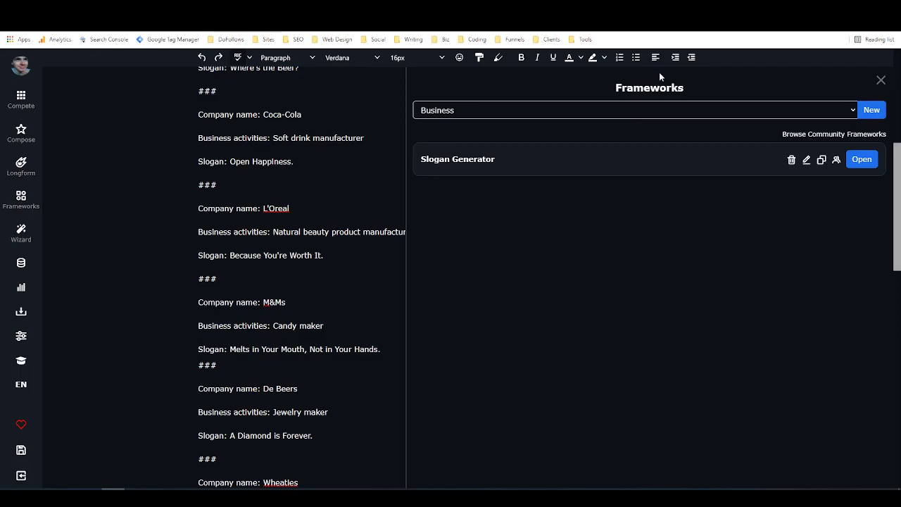
pyautogui.moveTo(588, 236)
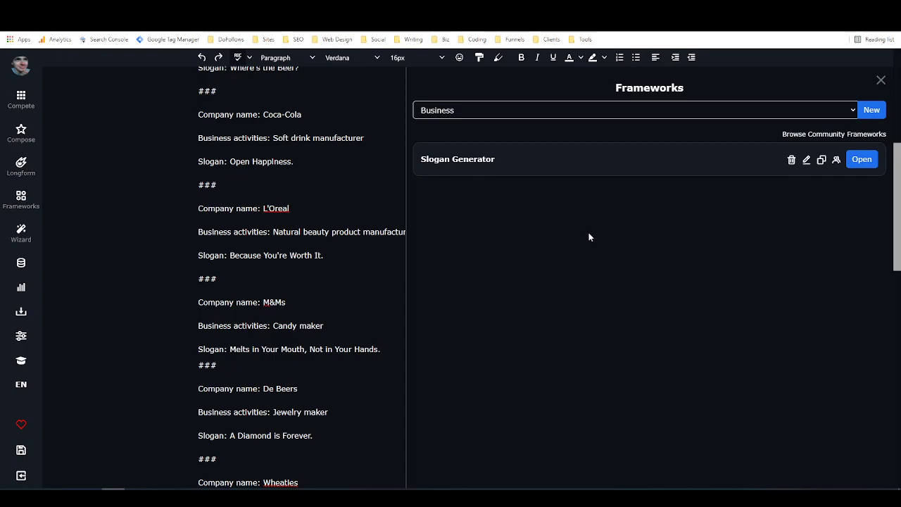
pyautogui.moveTo(405, 192)
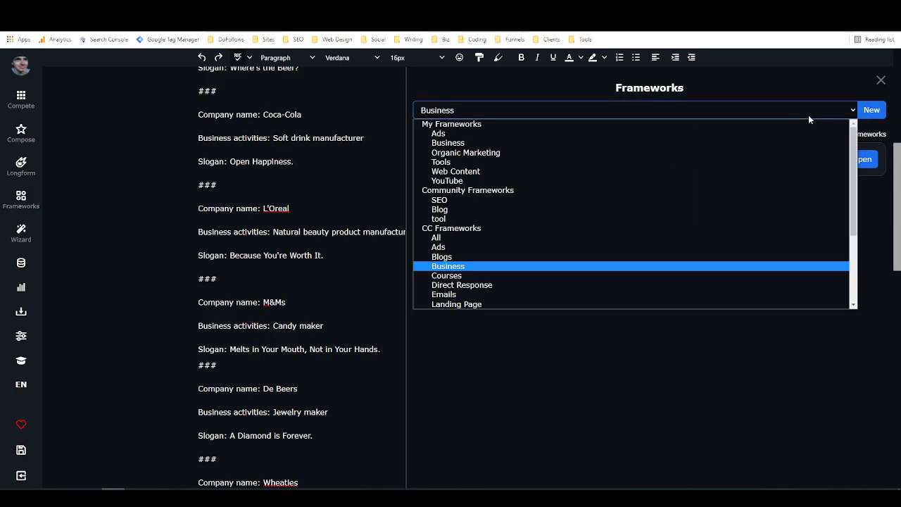
pyautogui.moveTo(464, 152)
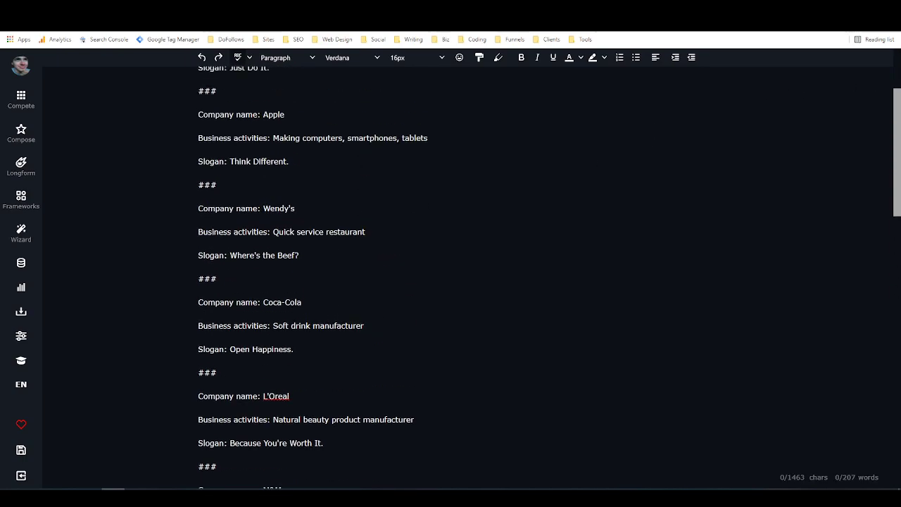
# - Scroll the slogan examples document back to its top
pyautogui.scroll(3)
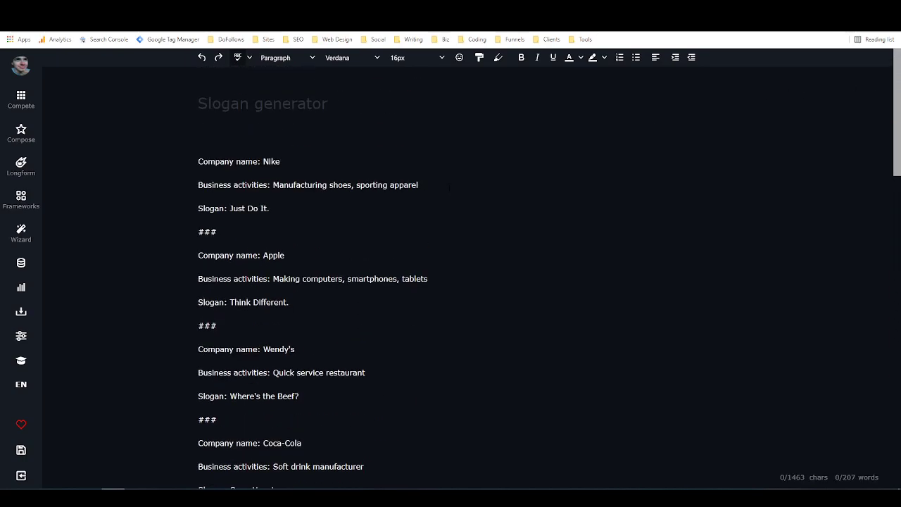